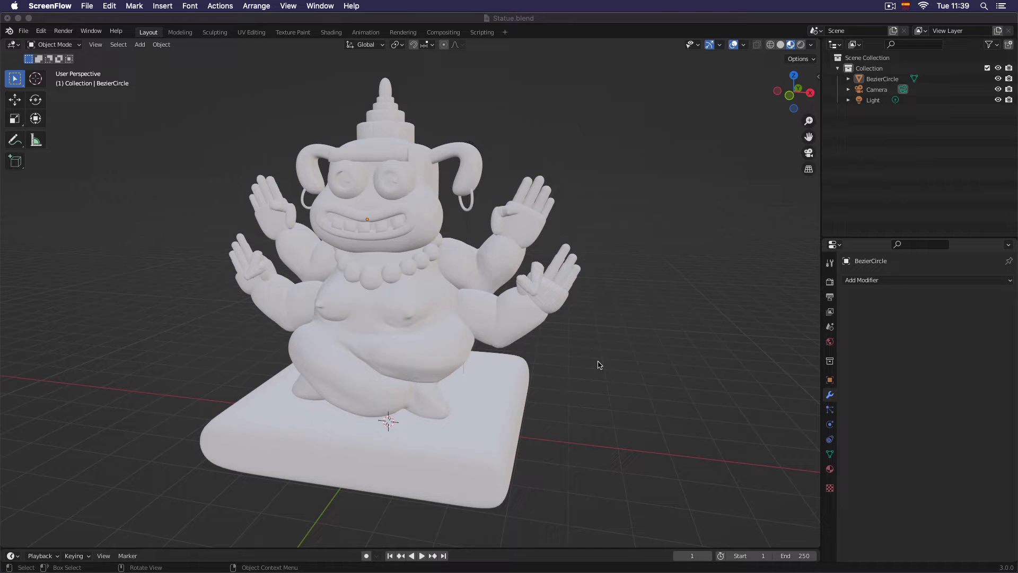
pyautogui.moveTo(626, 375)
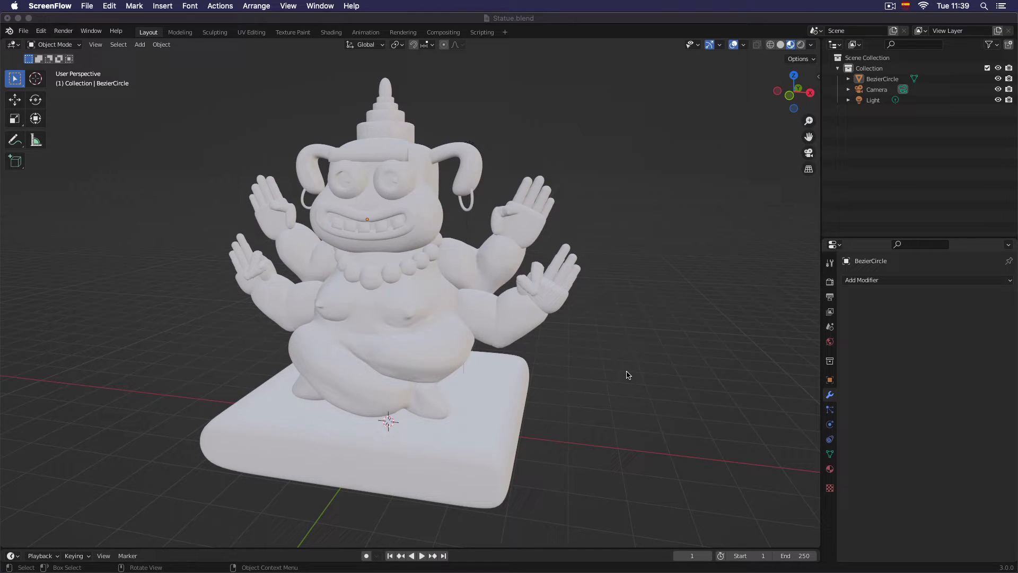
pyautogui.moveTo(615, 363)
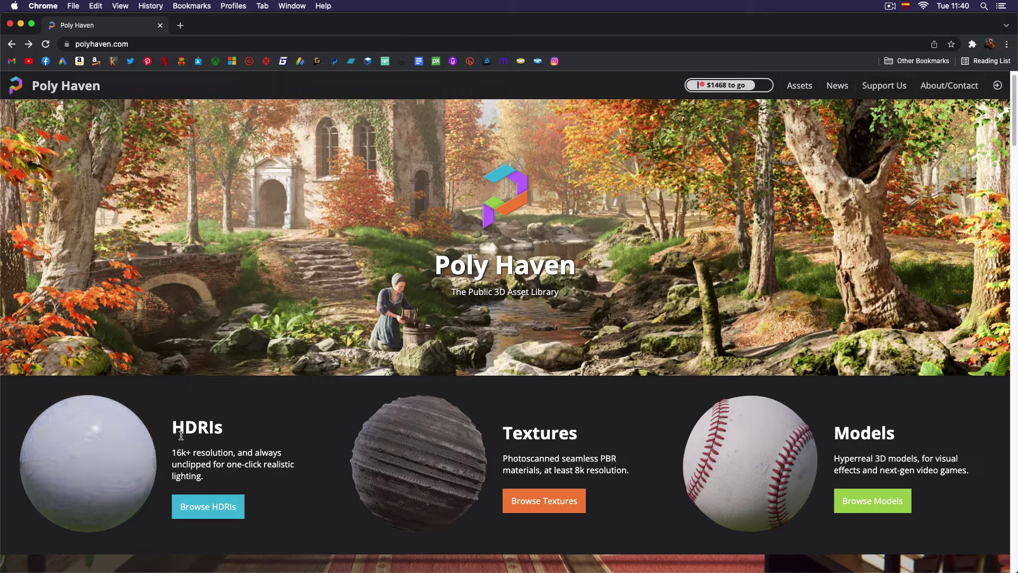
# - Bring up a Finder window listing the installed applications alongside Chrome
pyautogui.click(208, 506)
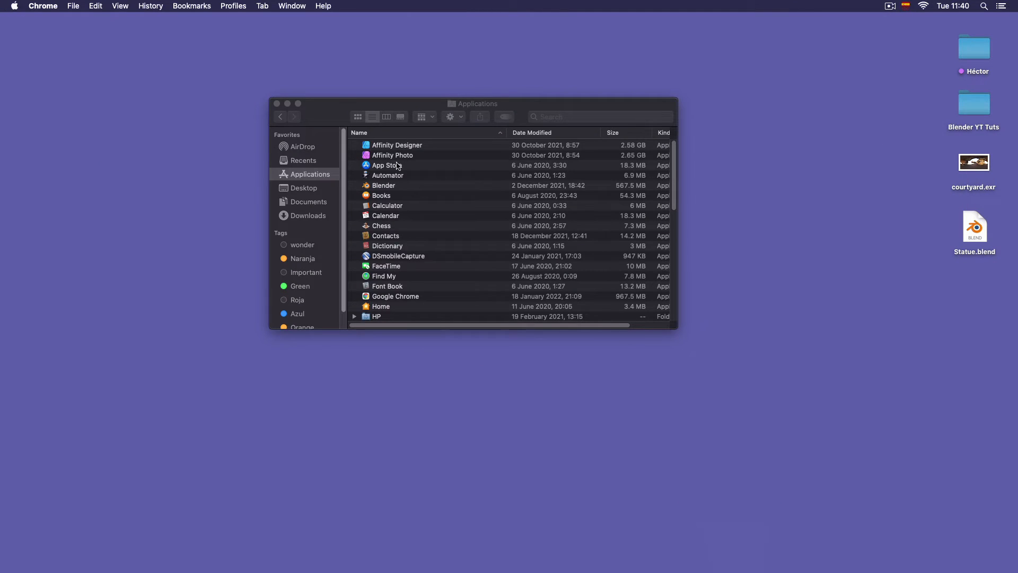
pyautogui.moveTo(454, 191)
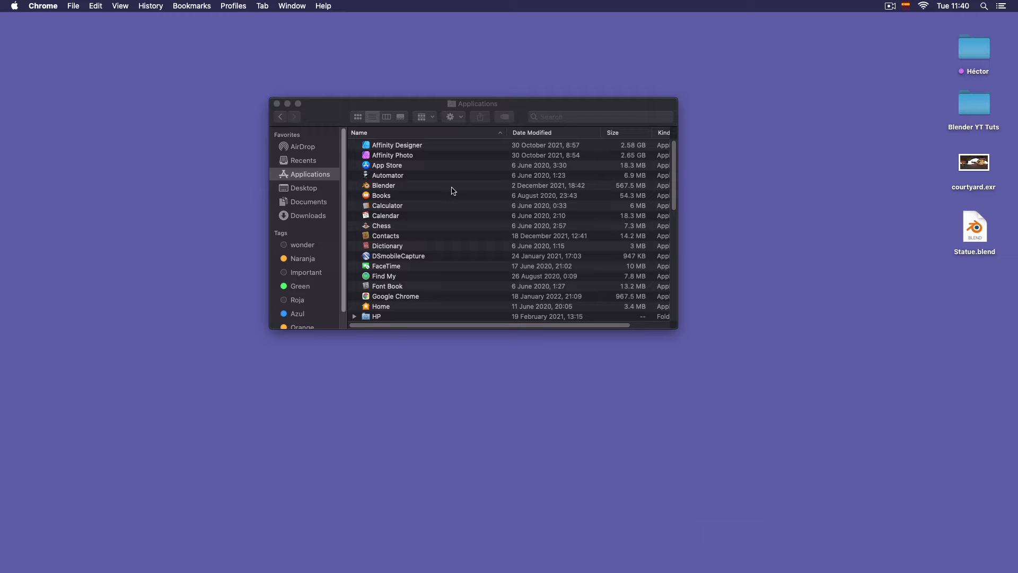
pyautogui.moveTo(446, 187)
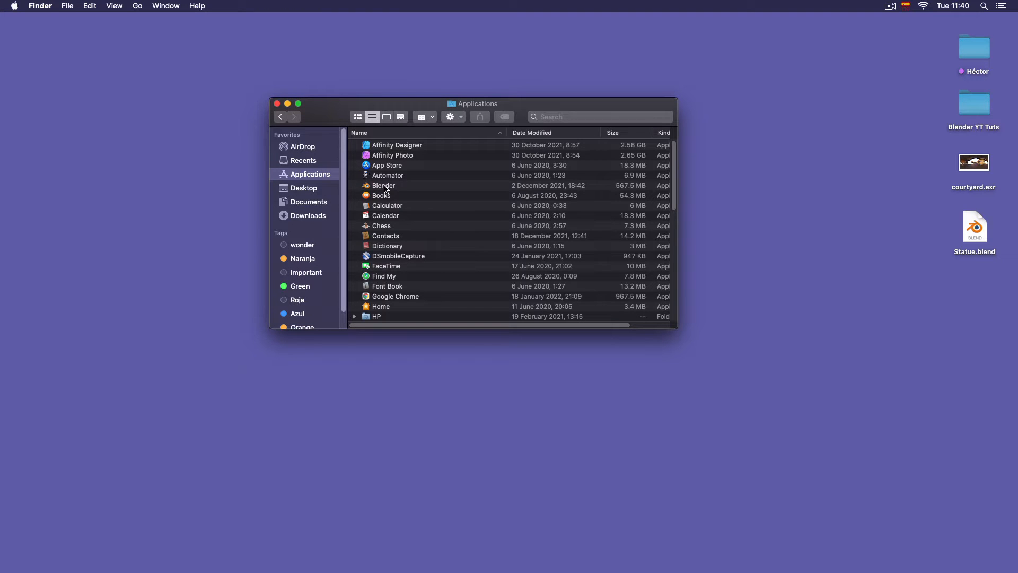
# - Show the package contents of the Blender application
pyautogui.click(384, 184)
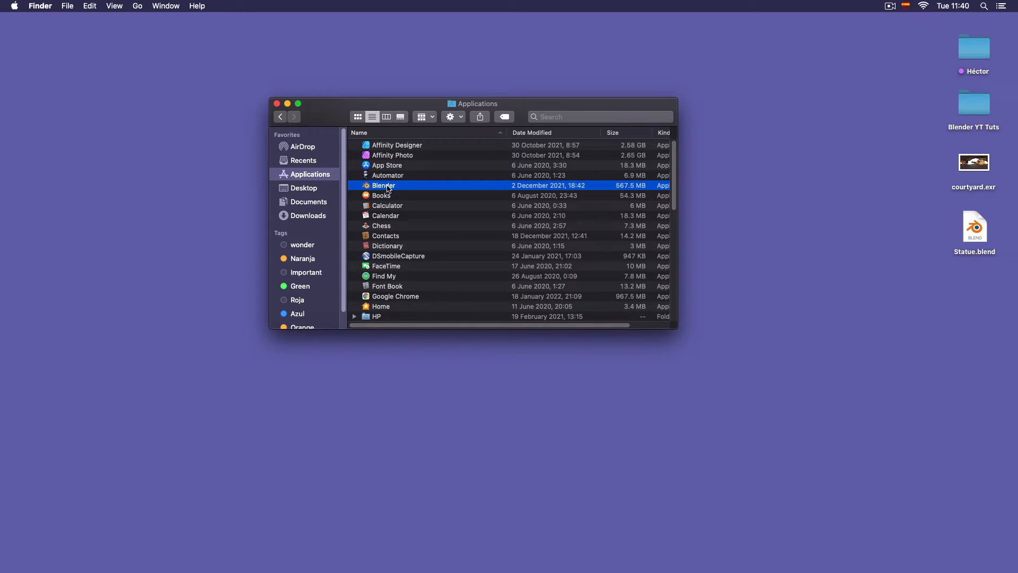
pyautogui.rightClick(382, 184)
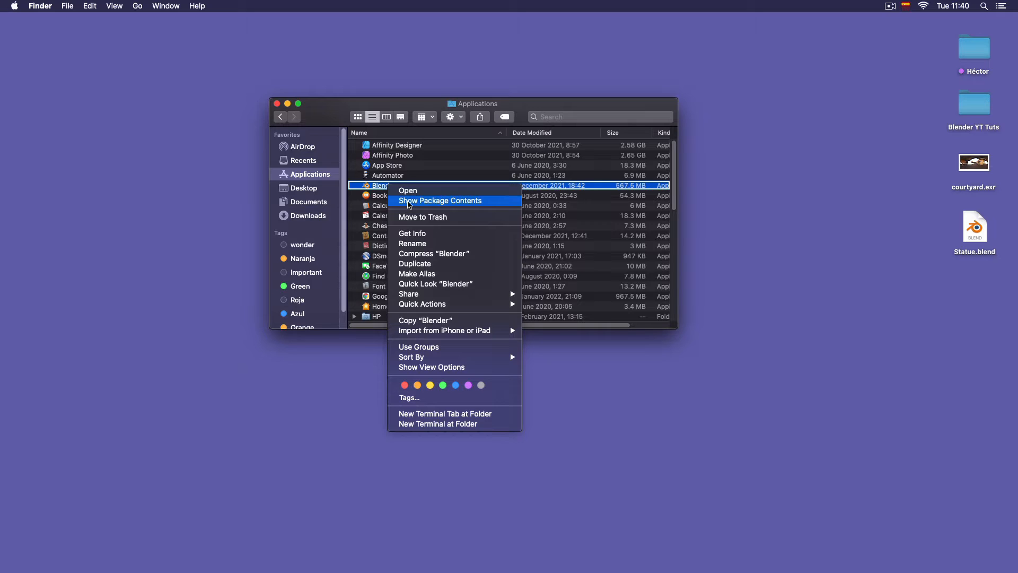
pyautogui.click(439, 200)
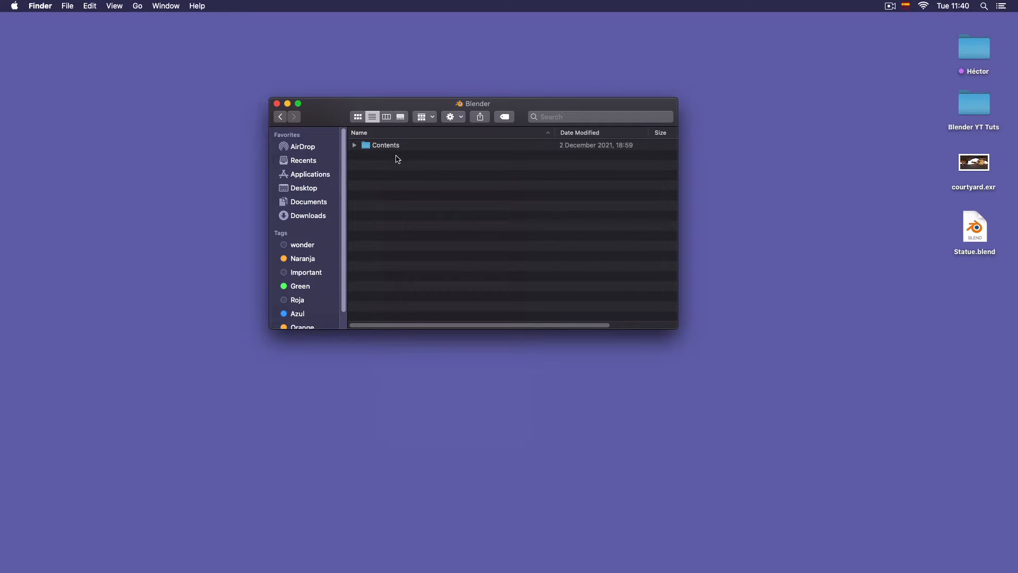
# - Navigate Contents > Resources > 3.0 > datafiles > studiolights > world to list the bundled EXR environments
pyautogui.doubleClick(386, 144)
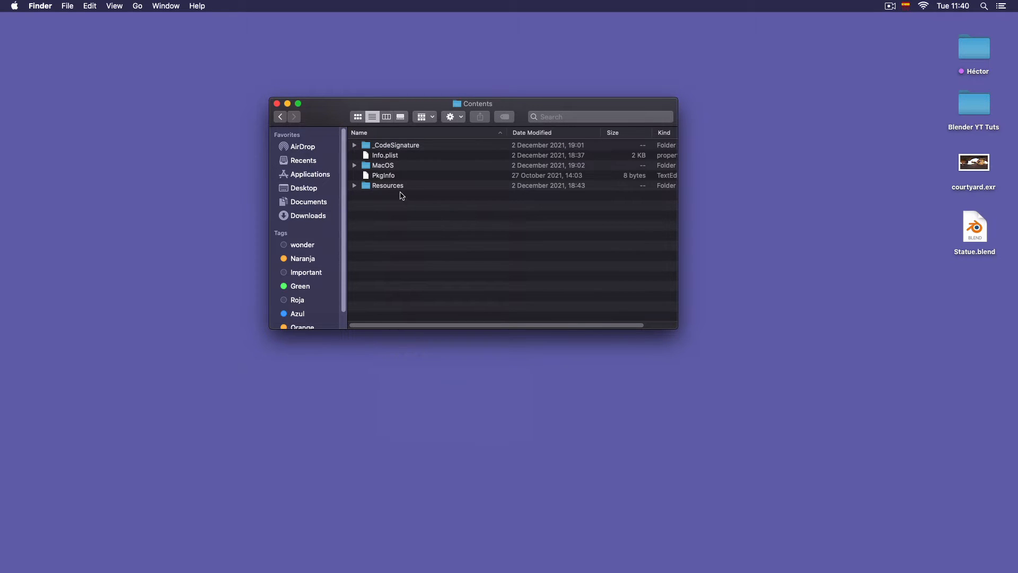
pyautogui.doubleClick(388, 184)
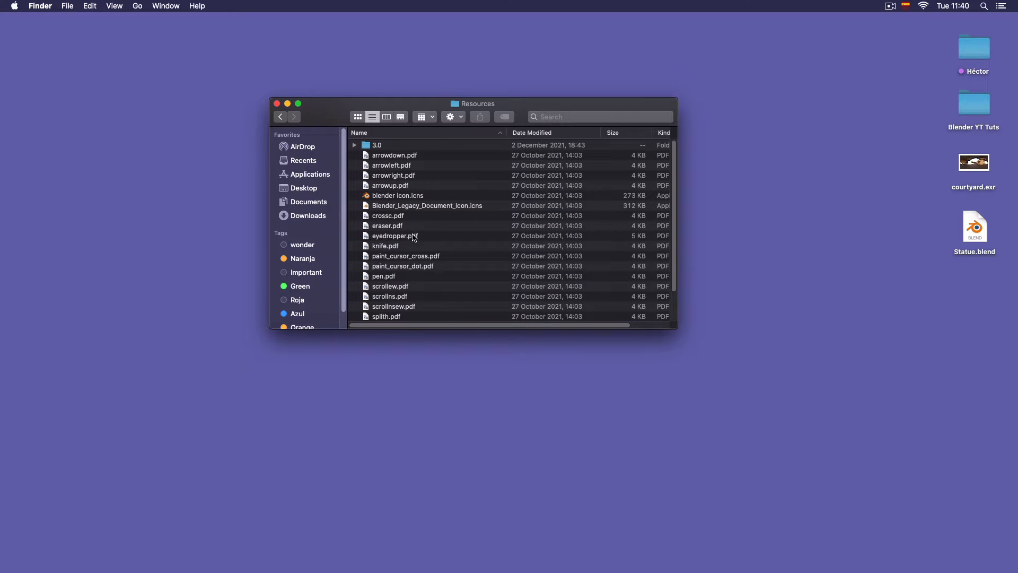
pyautogui.doubleClick(377, 144)
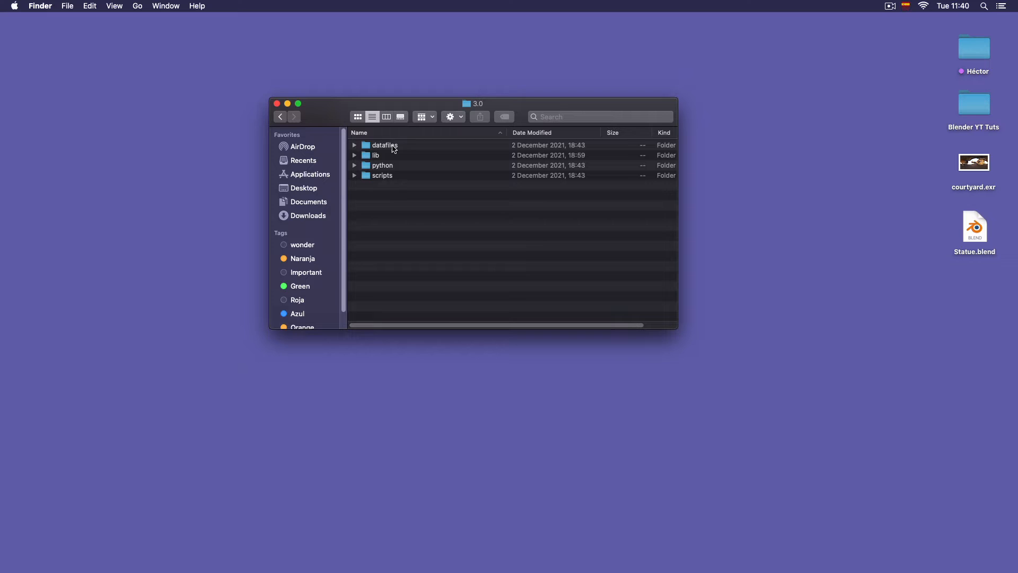
pyautogui.doubleClick(381, 145)
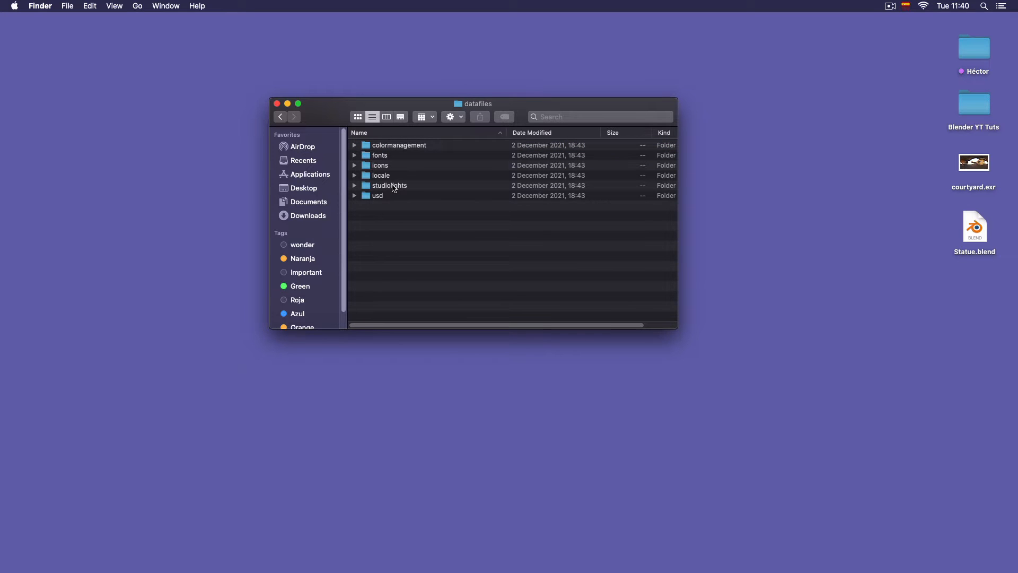
pyautogui.doubleClick(388, 184)
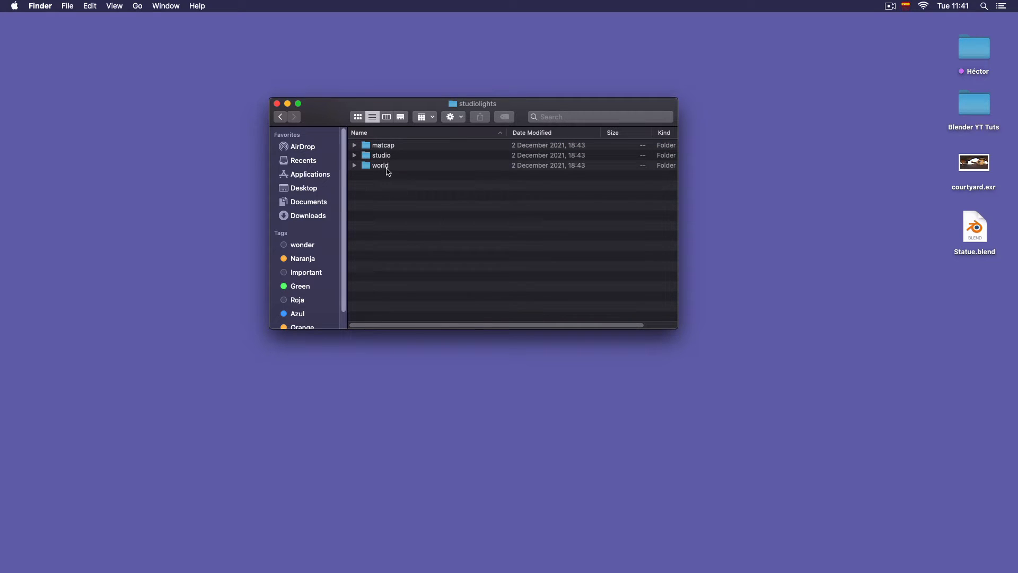
pyautogui.doubleClick(380, 165)
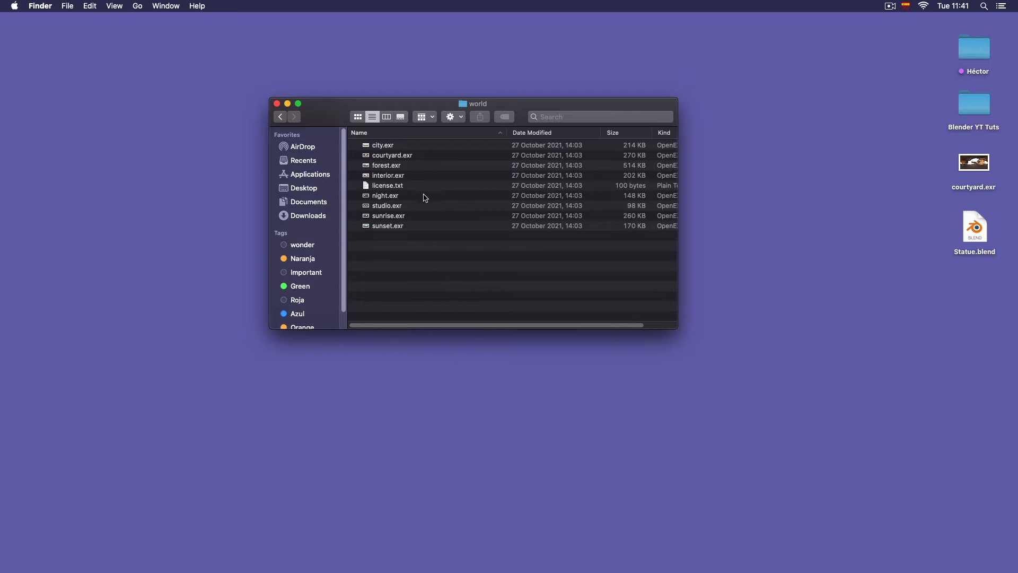
pyautogui.moveTo(434, 202)
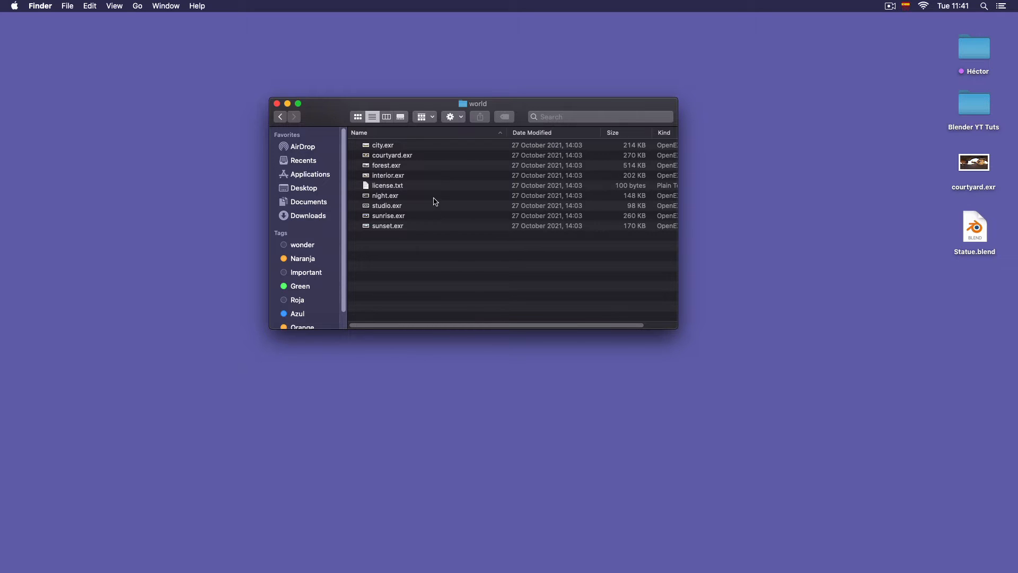
pyautogui.moveTo(455, 274)
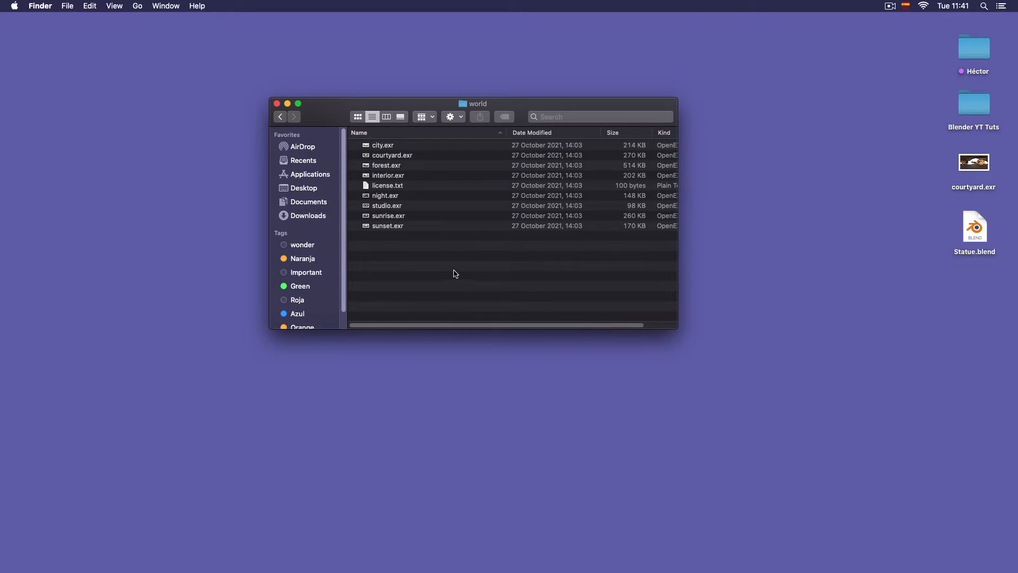
pyautogui.moveTo(466, 253)
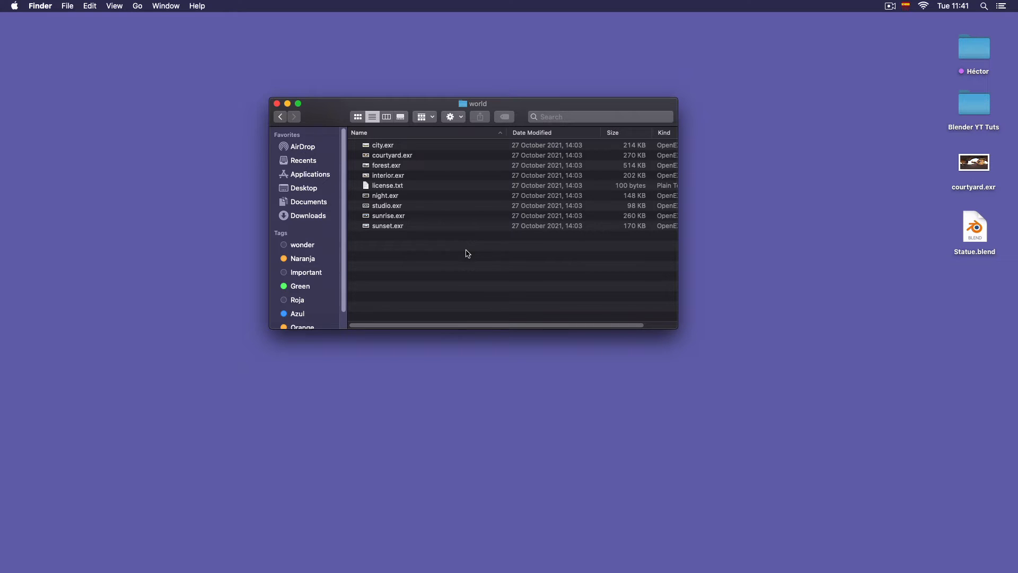
# - Copy courtyard.exr from the world folder and paste it onto the desktop
pyautogui.click(392, 155)
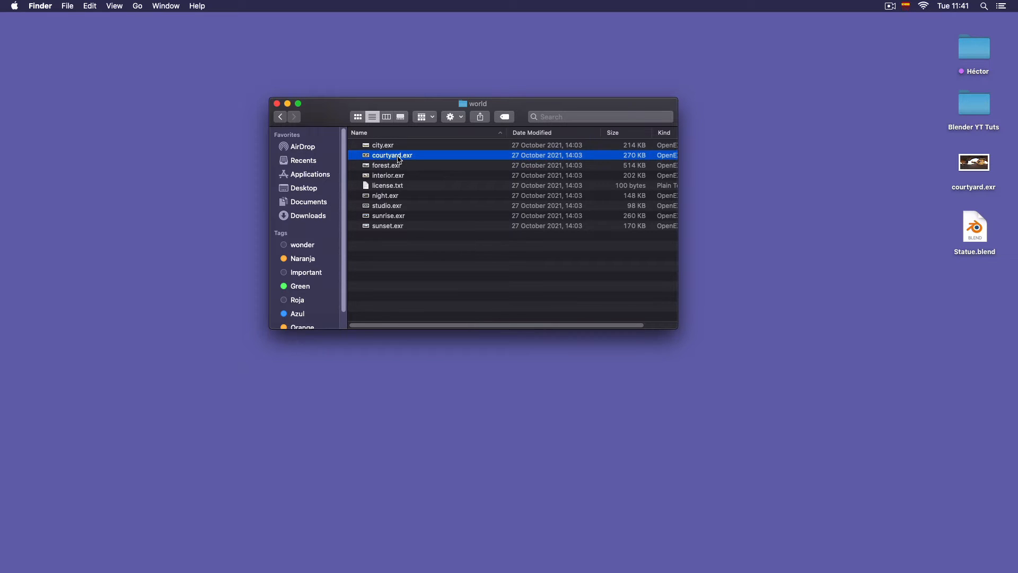
pyautogui.rightClick(397, 155)
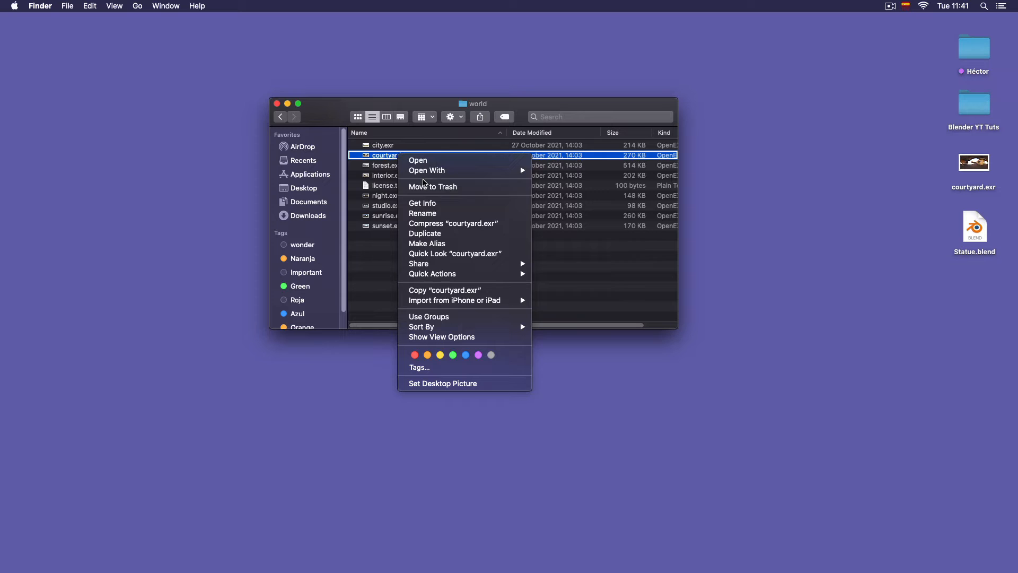
pyautogui.moveTo(449, 292)
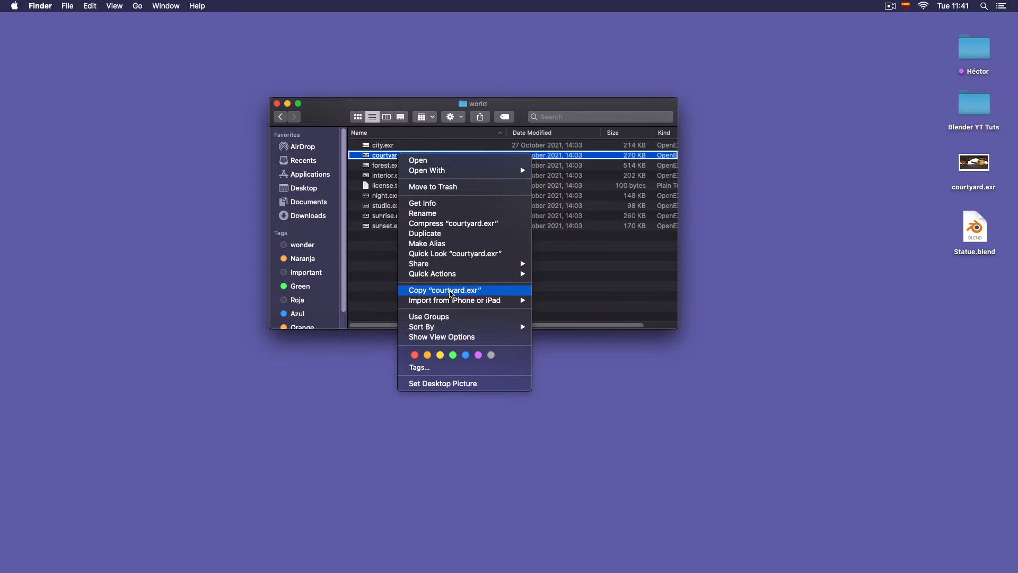
pyautogui.rightClick(895, 320)
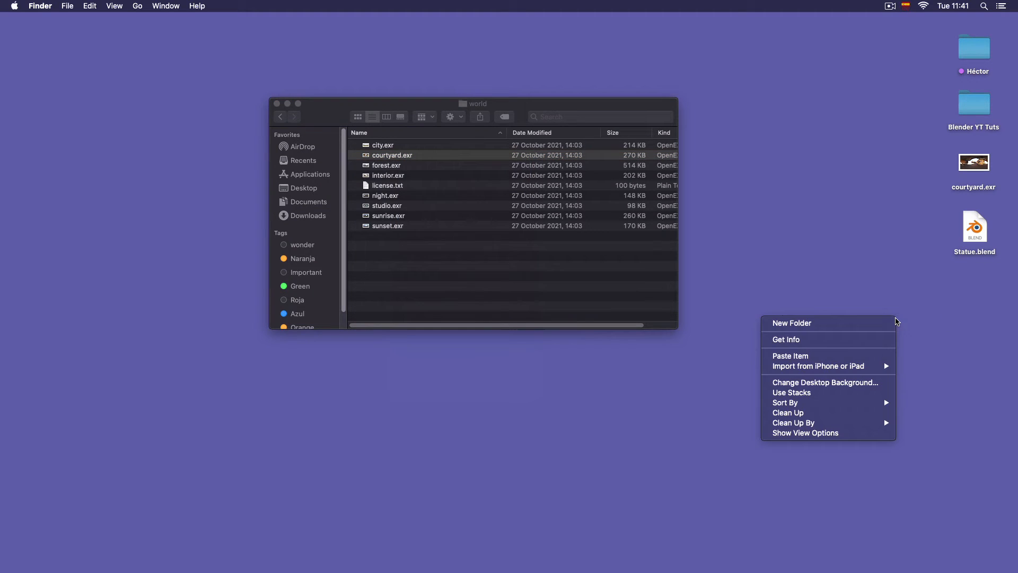
pyautogui.click(854, 356)
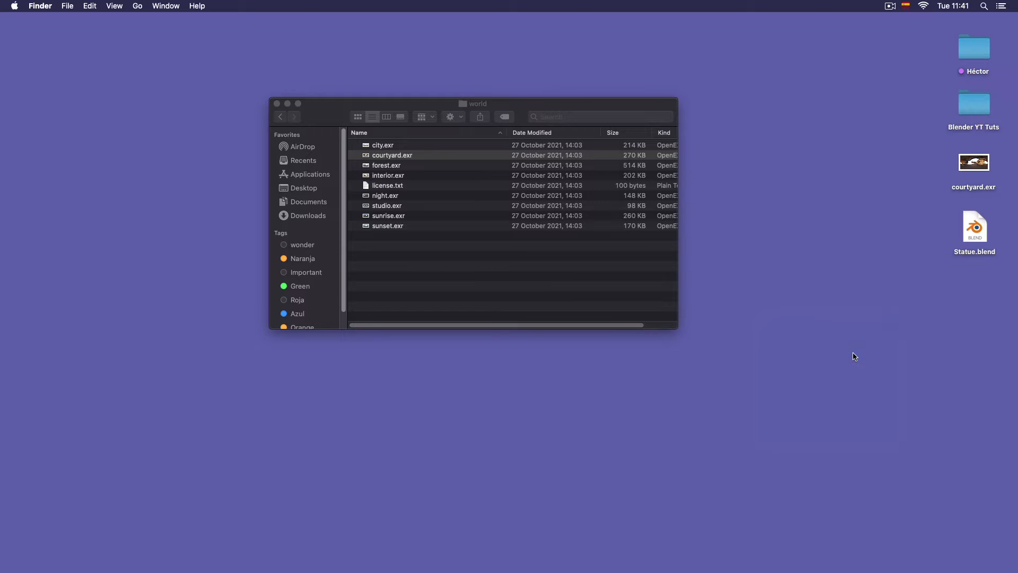
pyautogui.click(392, 155)
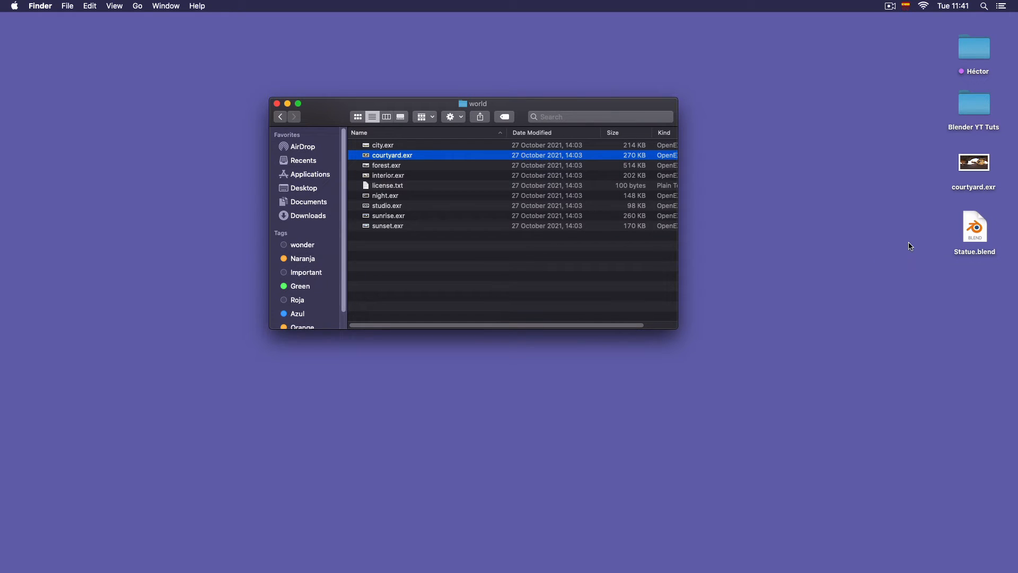
pyautogui.moveTo(245, 115)
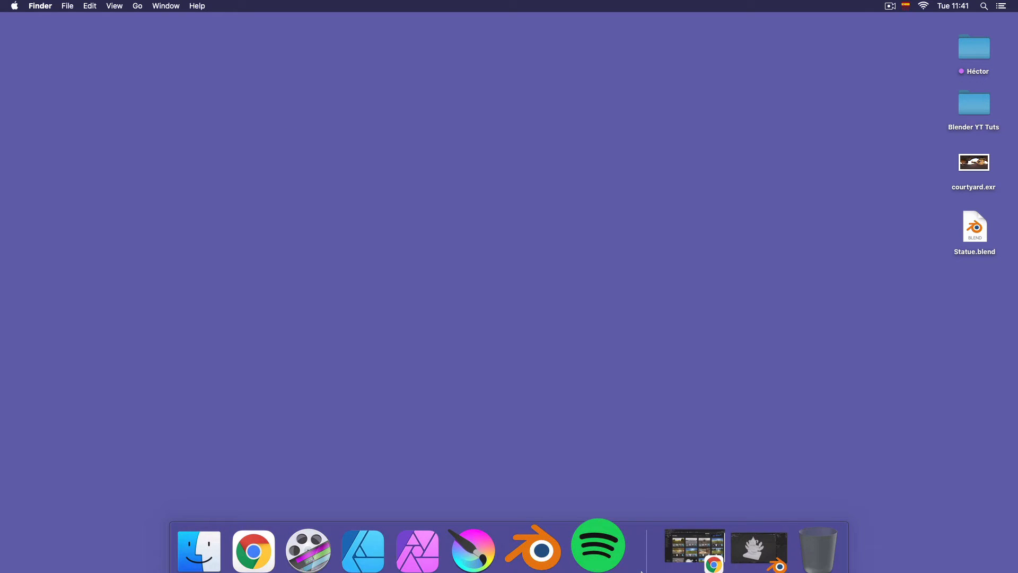
# - Back in Blender, set the world colour to use an Environment Texture
pyautogui.doubleClick(974, 226)
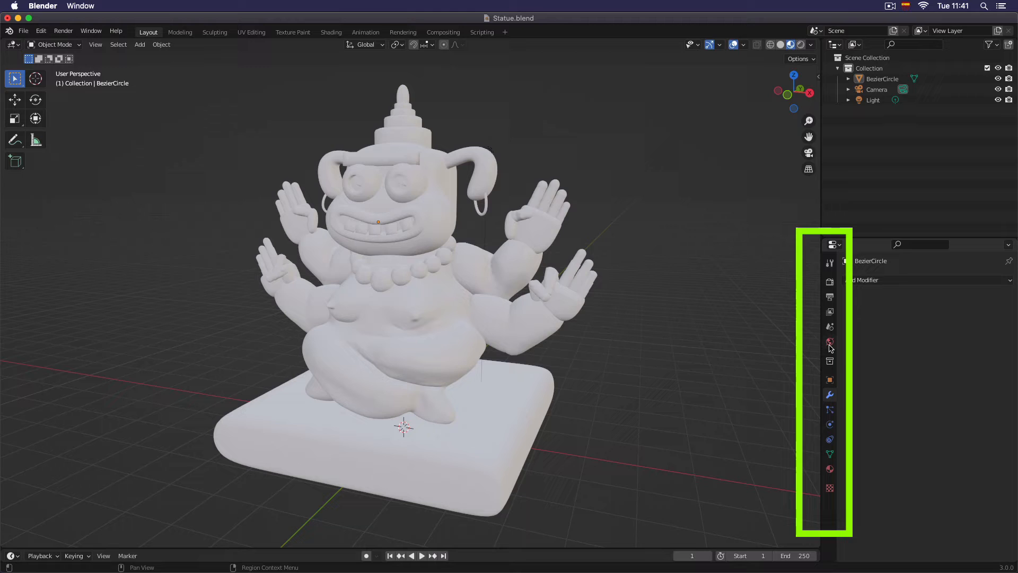
pyautogui.moveTo(829, 342)
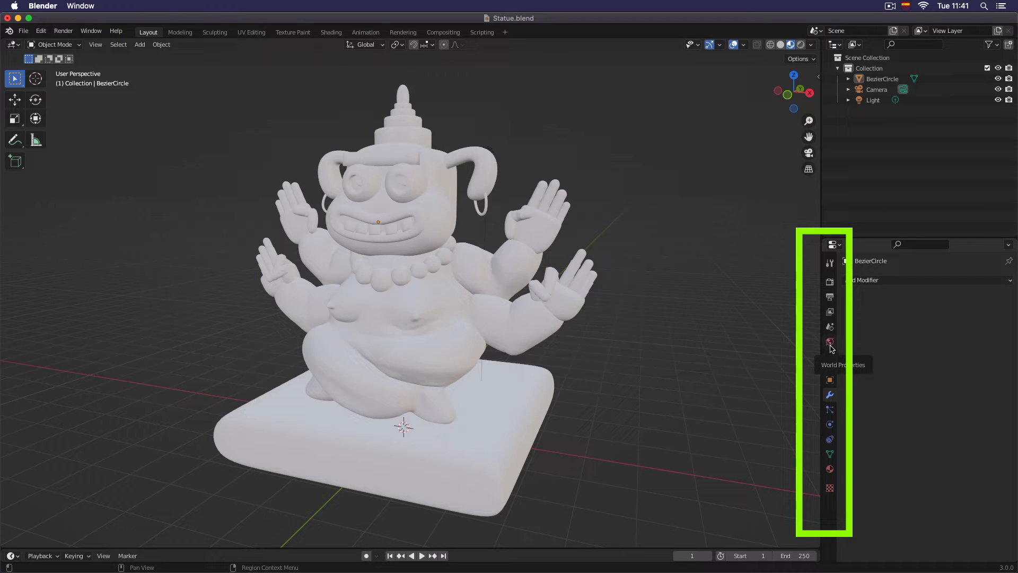
pyautogui.click(829, 341)
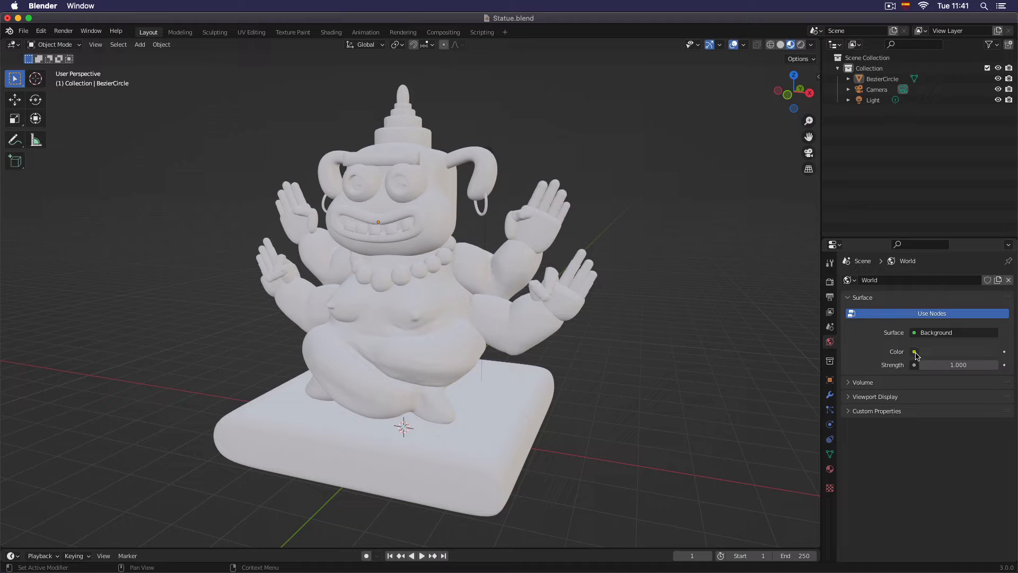
pyautogui.click(913, 350)
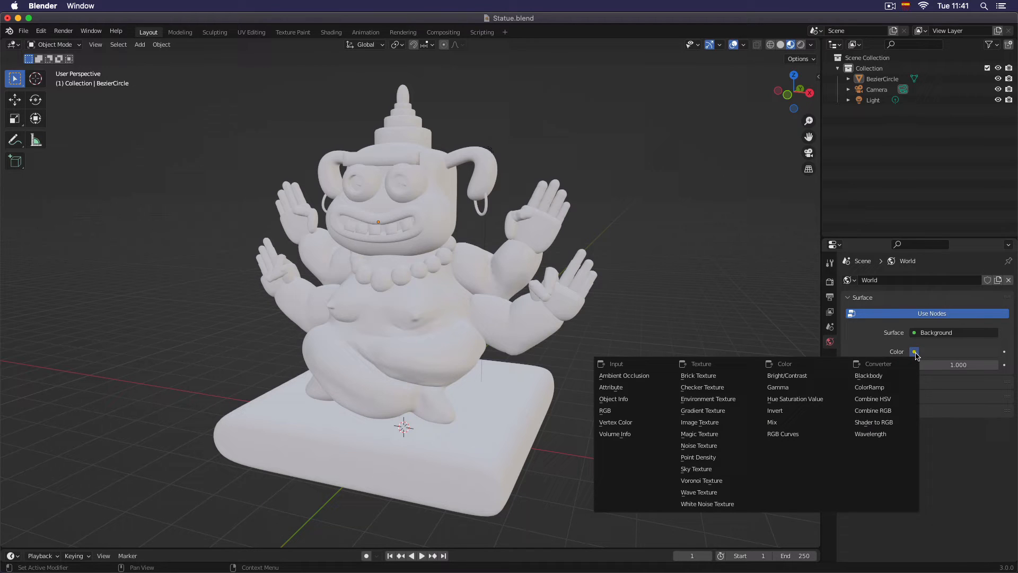
pyautogui.moveTo(713, 399)
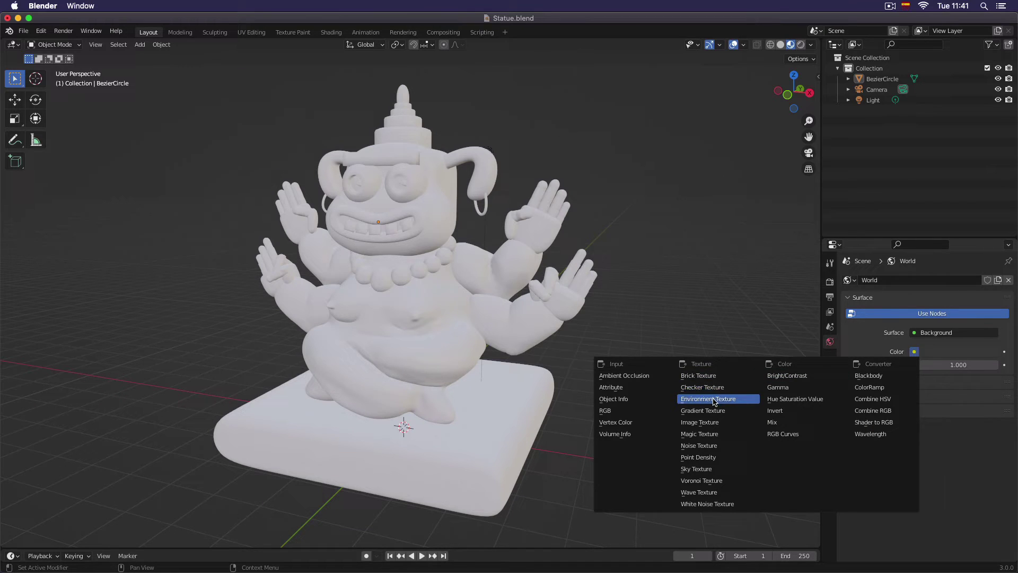
pyautogui.click(708, 397)
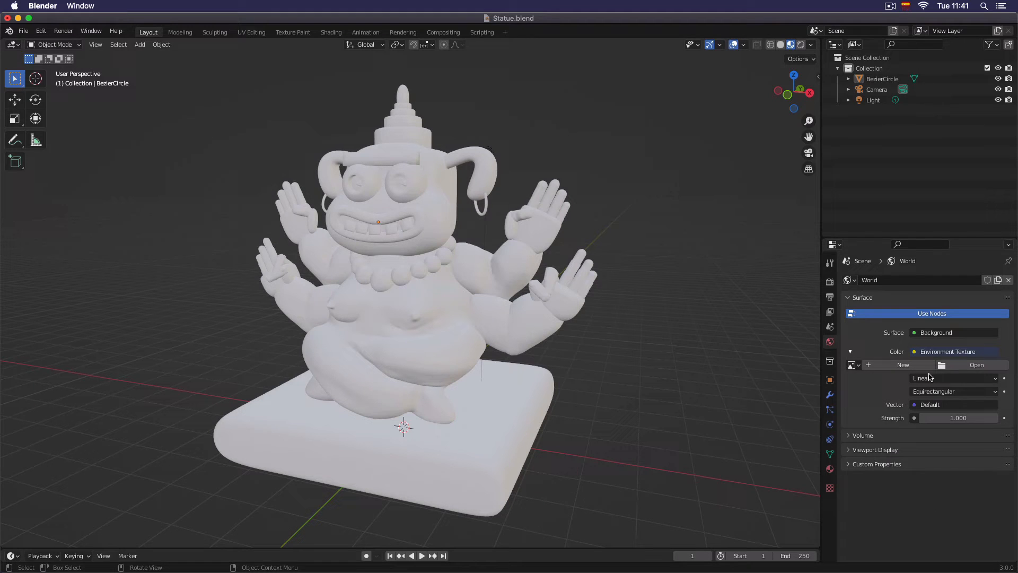
# - Load courtyard.exr as the environment image and view the scene in Rendered shading
pyautogui.click(976, 365)
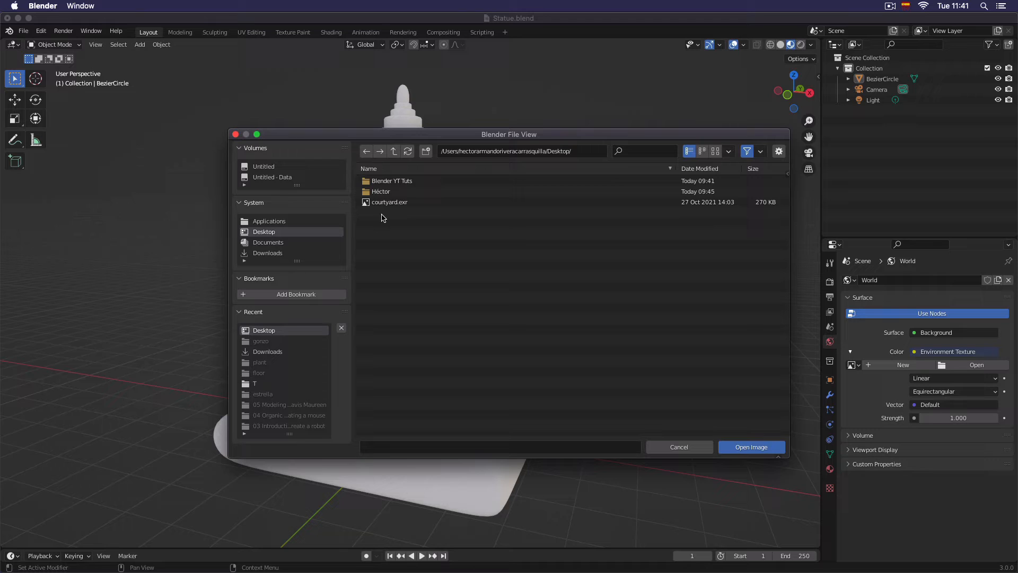
pyautogui.click(389, 202)
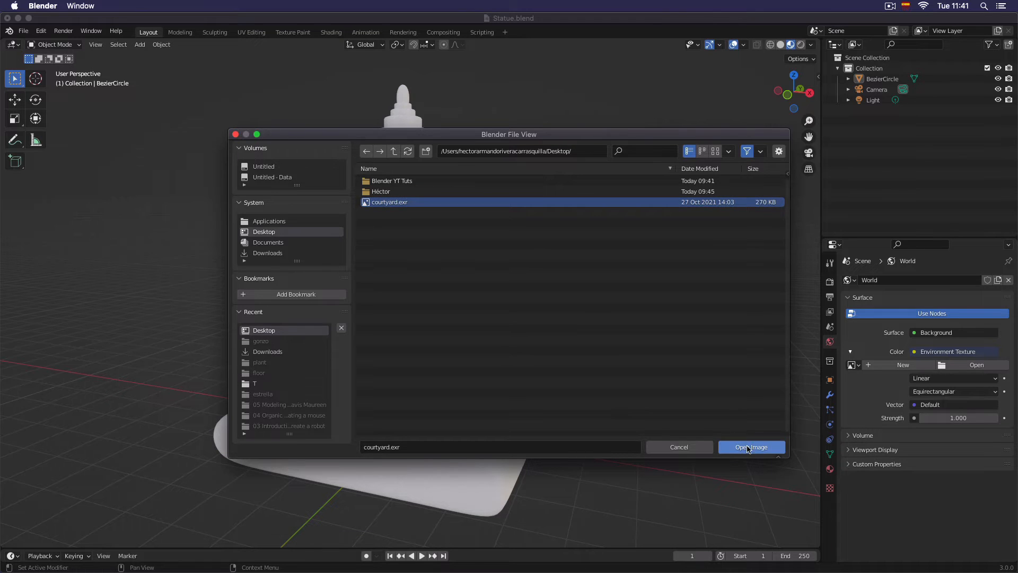
pyautogui.click(751, 446)
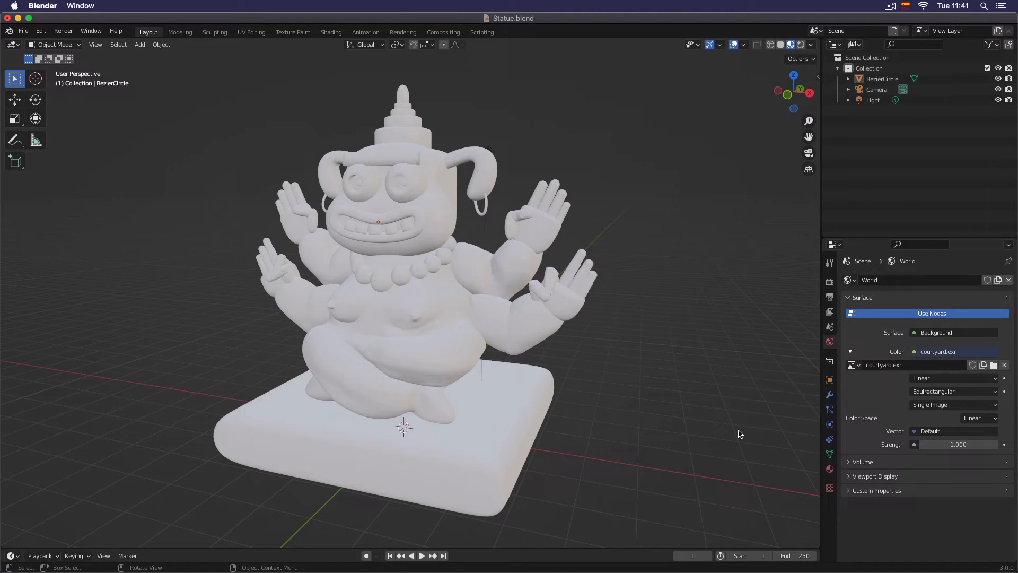
pyautogui.moveTo(698, 168)
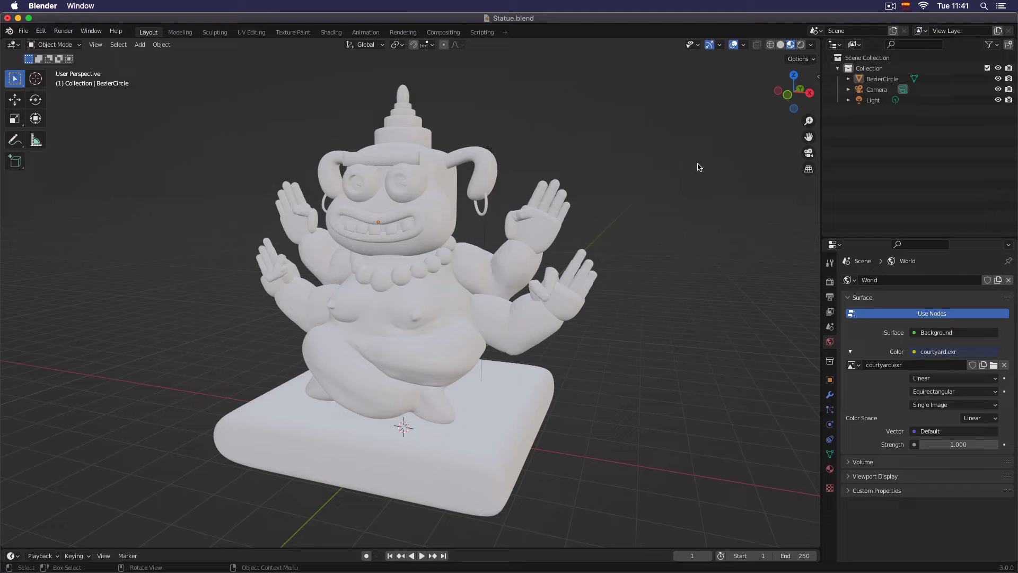
pyautogui.click(799, 45)
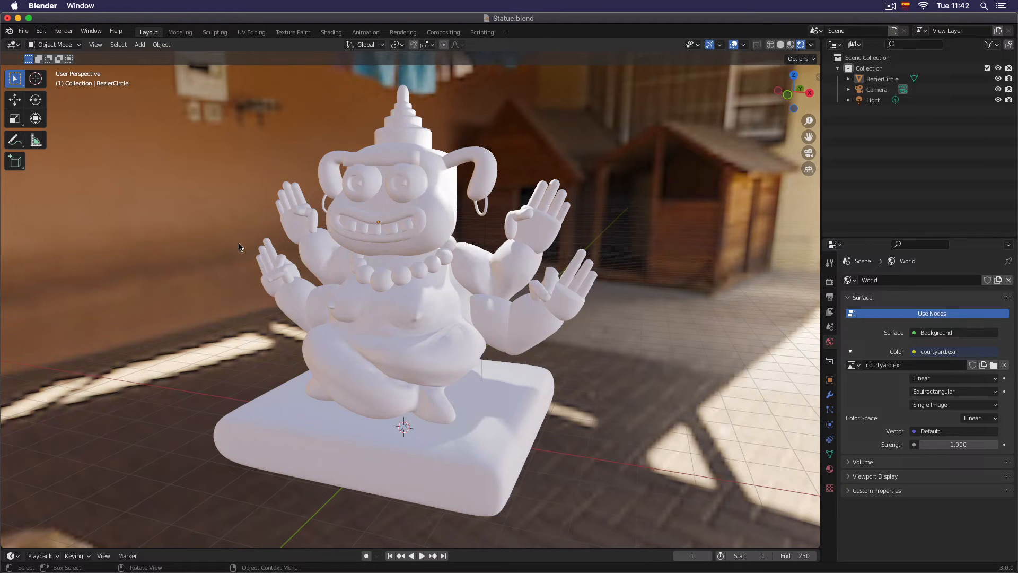
pyautogui.moveTo(358, 217)
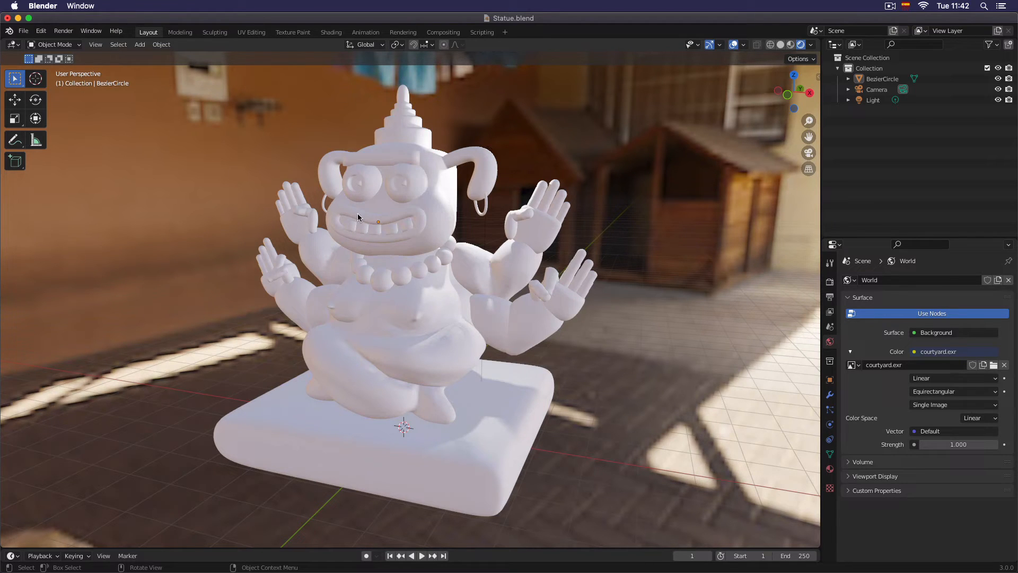
pyautogui.moveTo(645, 183)
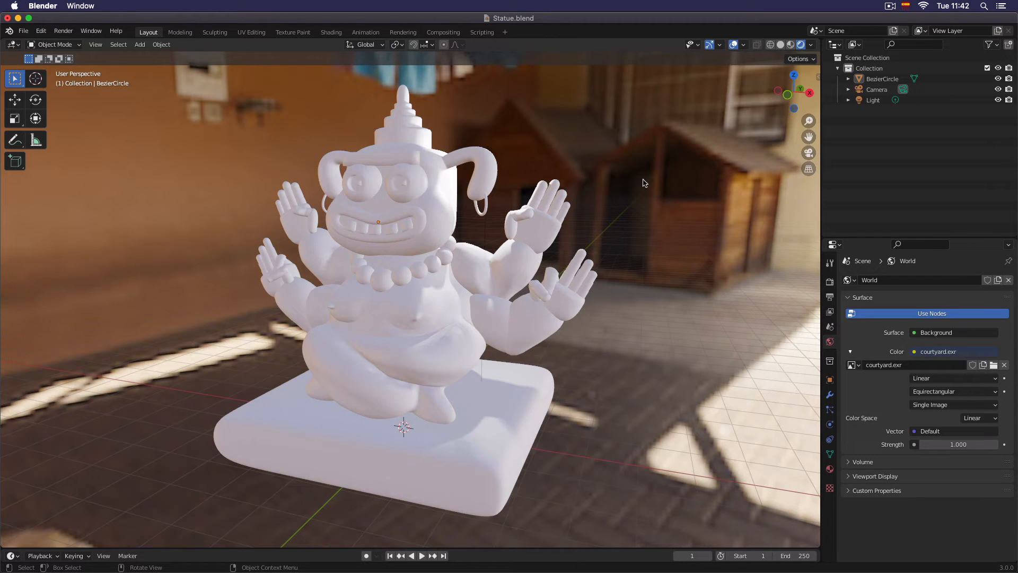
pyautogui.moveTo(814, 286)
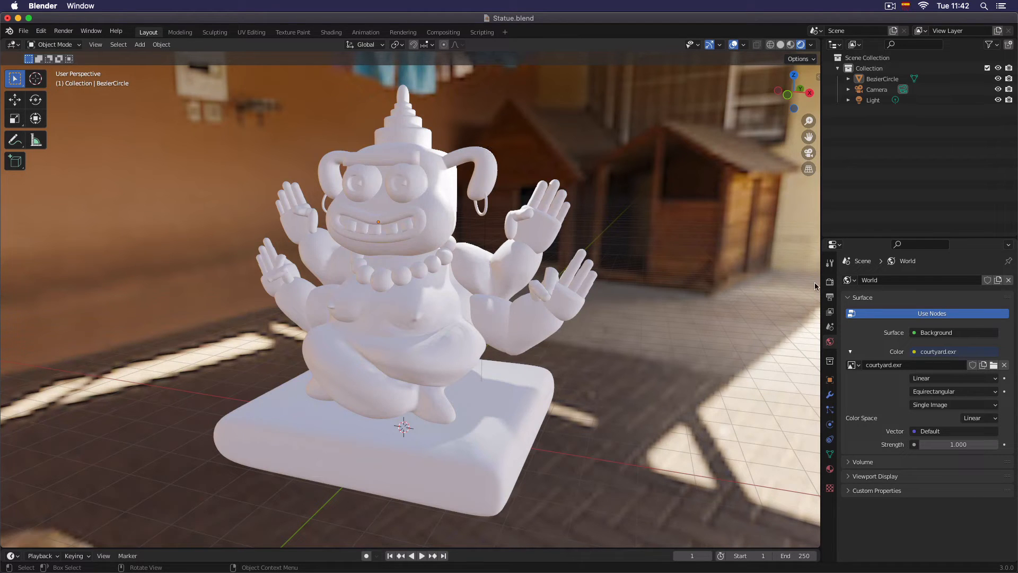
# - Enable Film > Transparent in Render Properties so the courtyard no longer shows behind the statue
pyautogui.click(830, 282)
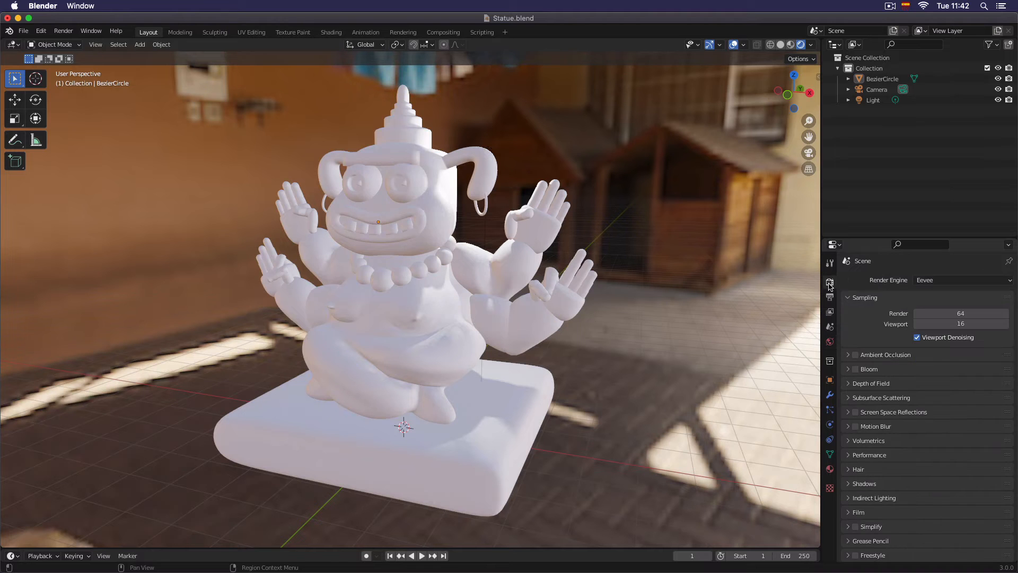
pyautogui.click(848, 512)
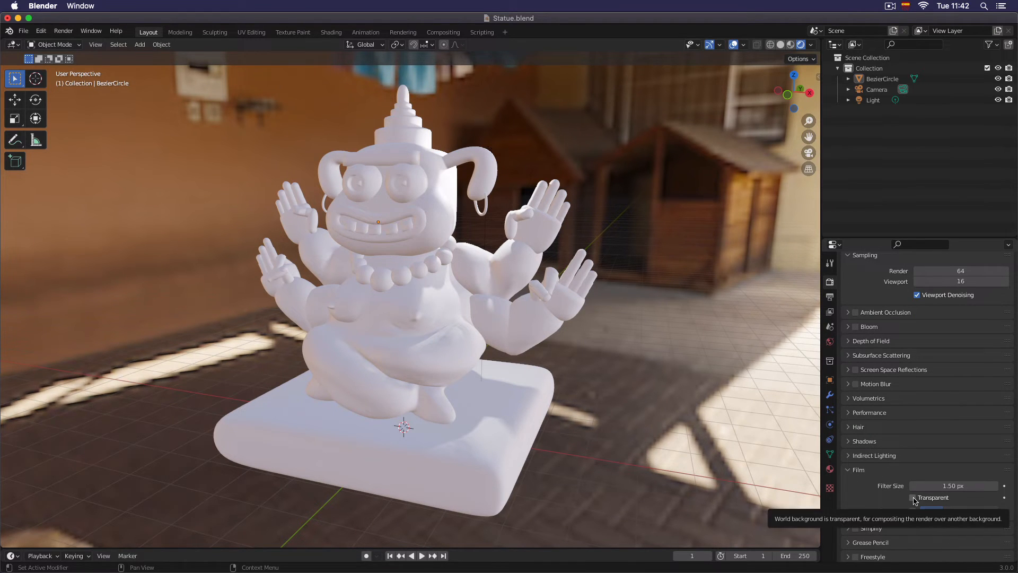
pyautogui.click(912, 497)
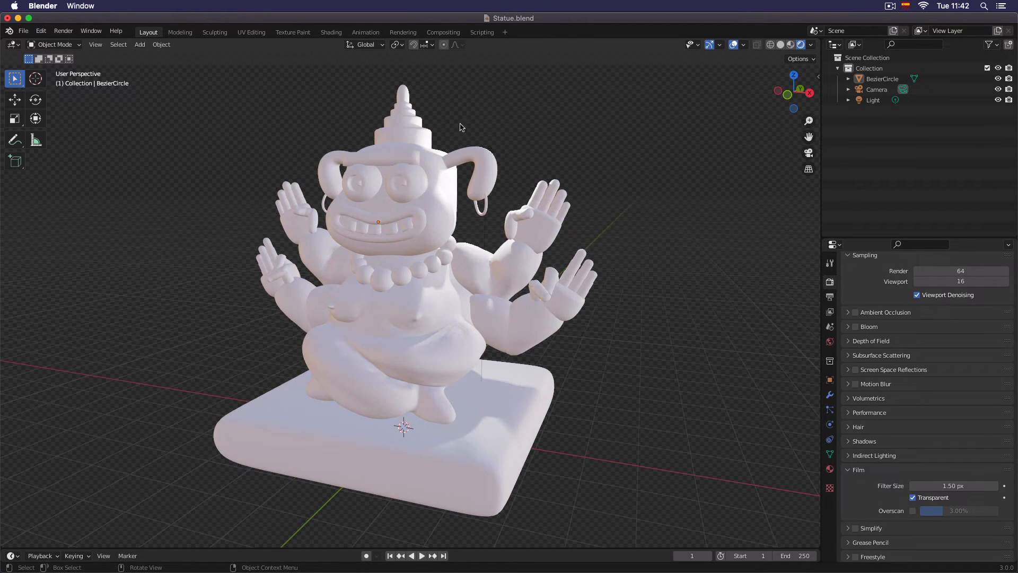
pyautogui.moveTo(379, 119)
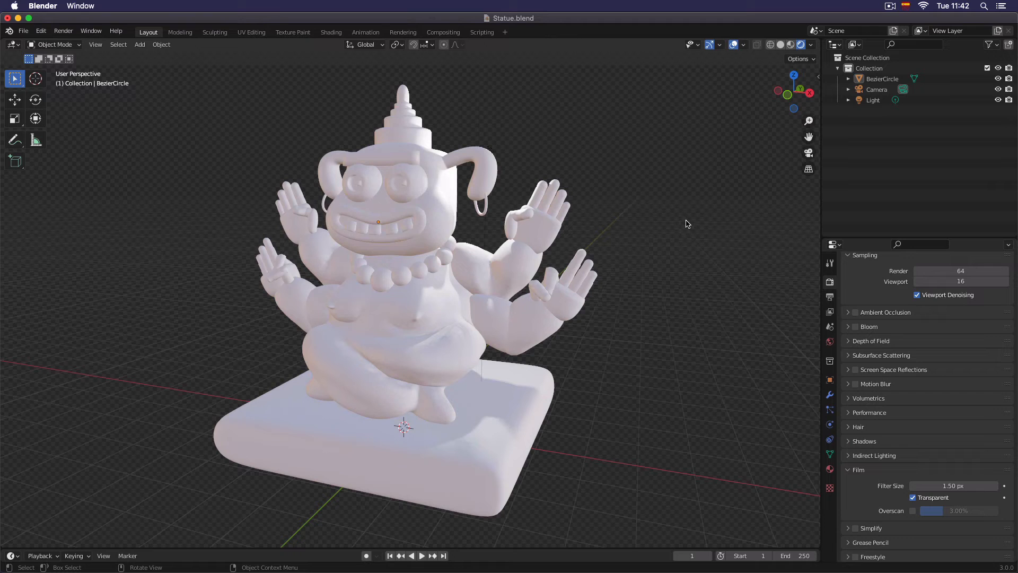
pyautogui.moveTo(431, 197)
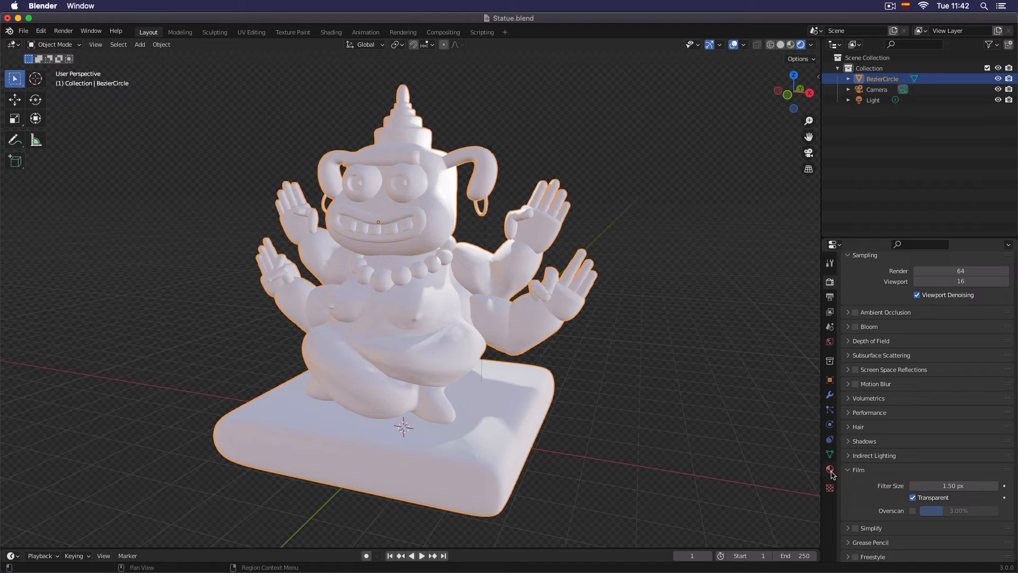
pyautogui.moveTo(829, 468)
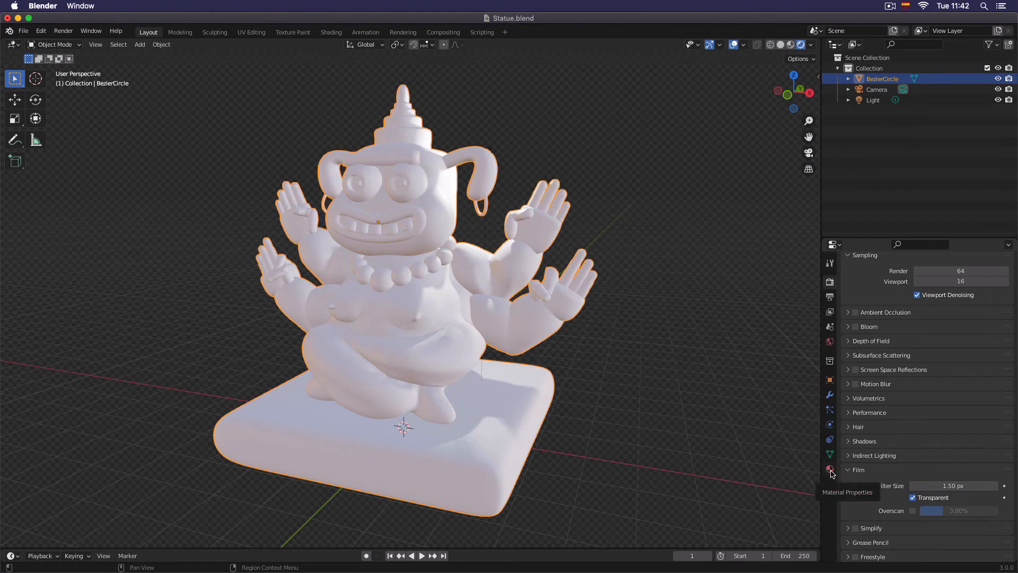
# - Create a new material for the statue in Material Properties
pyautogui.click(829, 469)
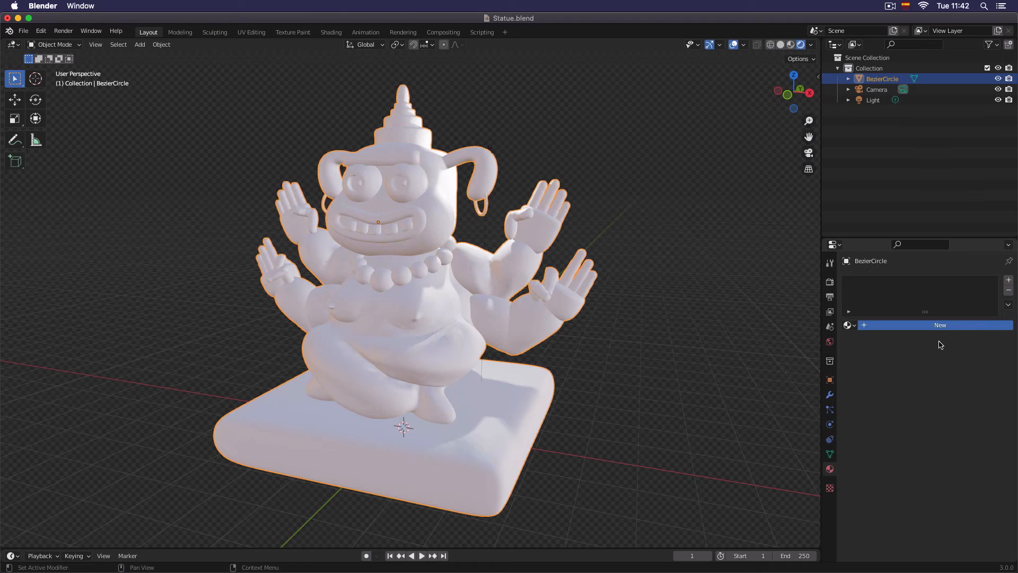
pyautogui.click(940, 326)
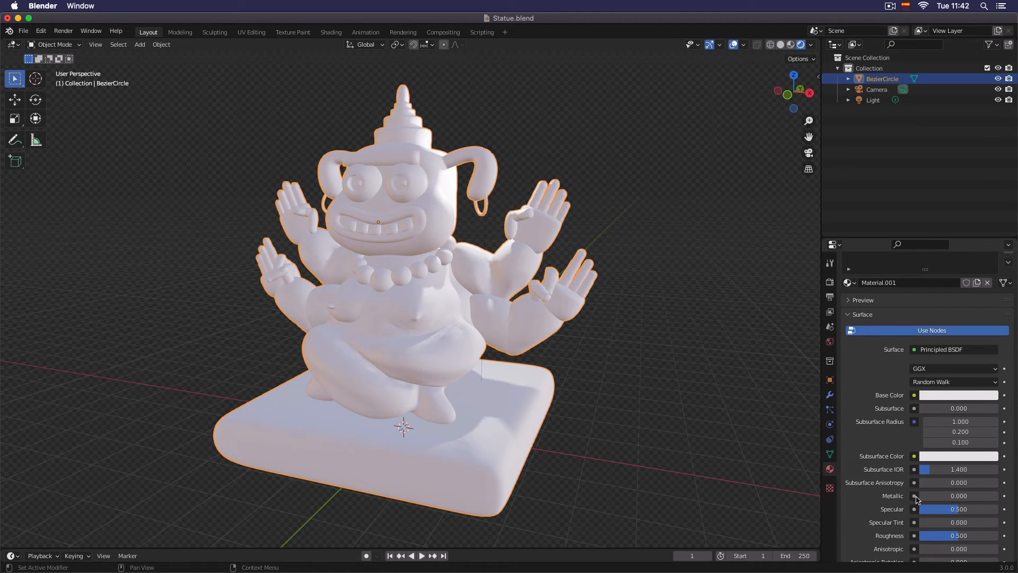
pyautogui.moveTo(943, 498)
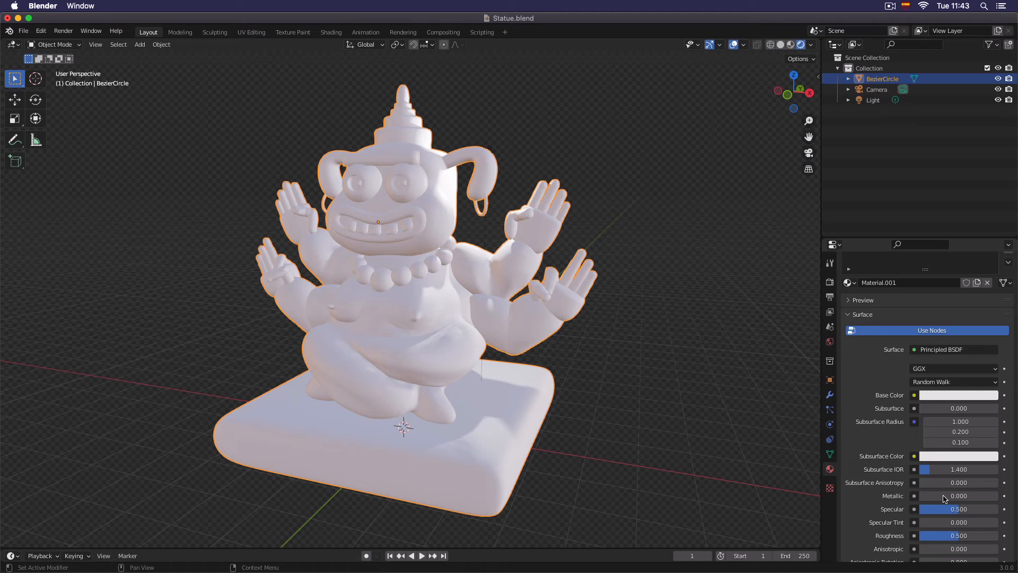
# - Raise Metallic to about 0.95 and lower Roughness to about 0.07 for a shiny metal look
pyautogui.doubleClick(958, 496)
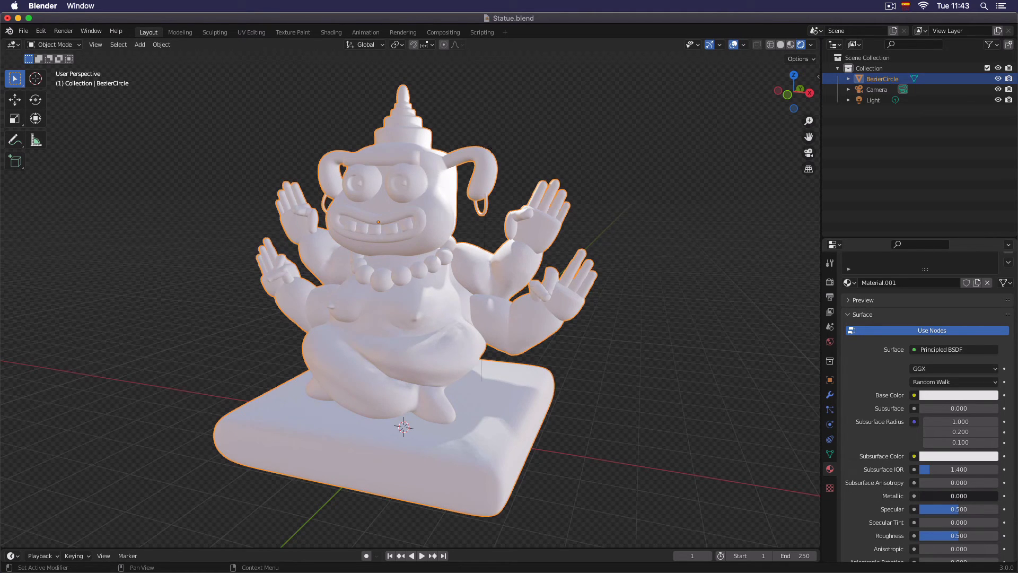
pyautogui.moveTo(941, 495); pyautogui.dragTo(980, 495)
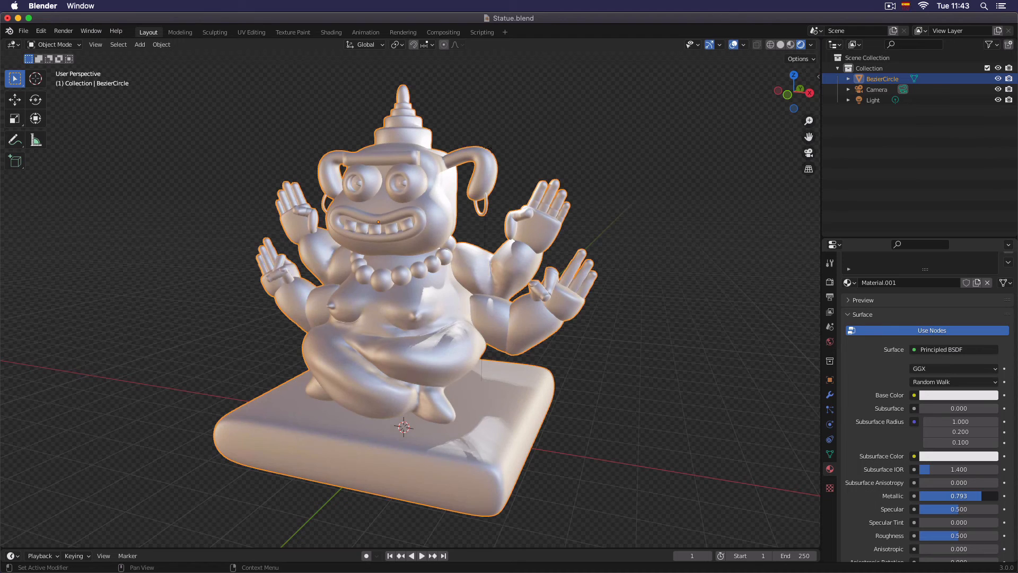
pyautogui.moveTo(942, 495); pyautogui.dragTo(974, 495)
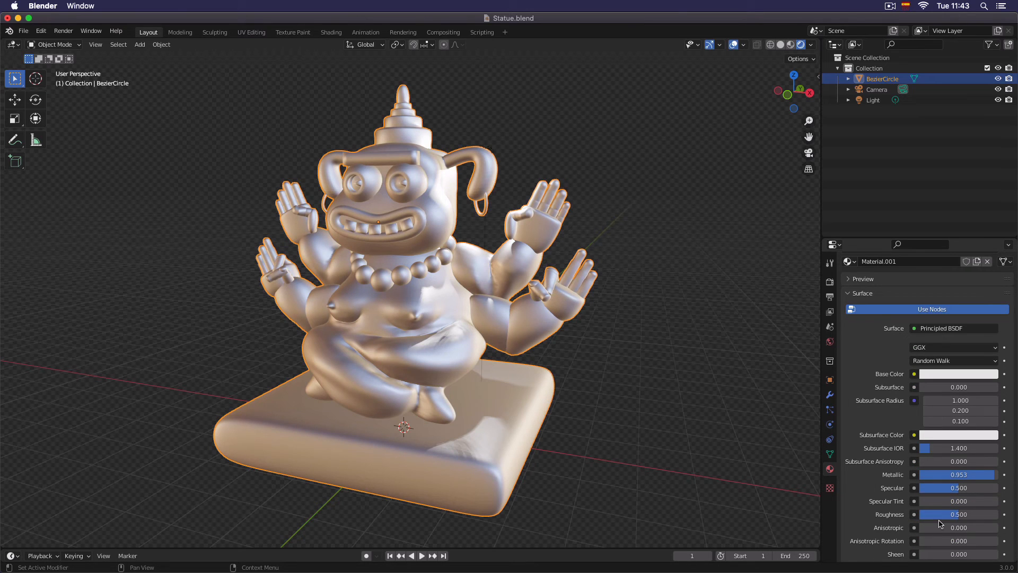
pyautogui.moveTo(957, 513); pyautogui.dragTo(932, 513)
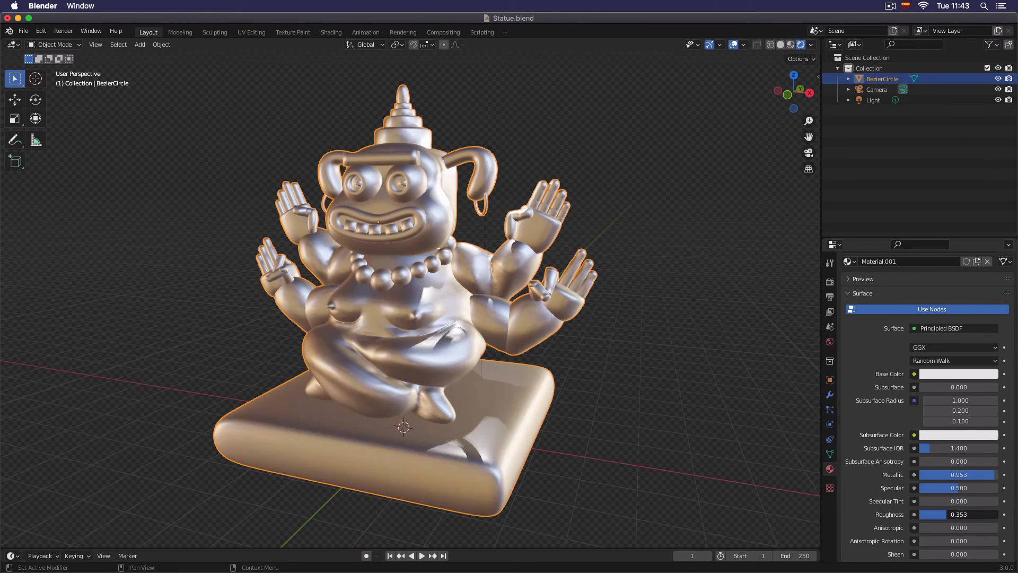
pyautogui.moveTo(955, 513); pyautogui.dragTo(928, 513)
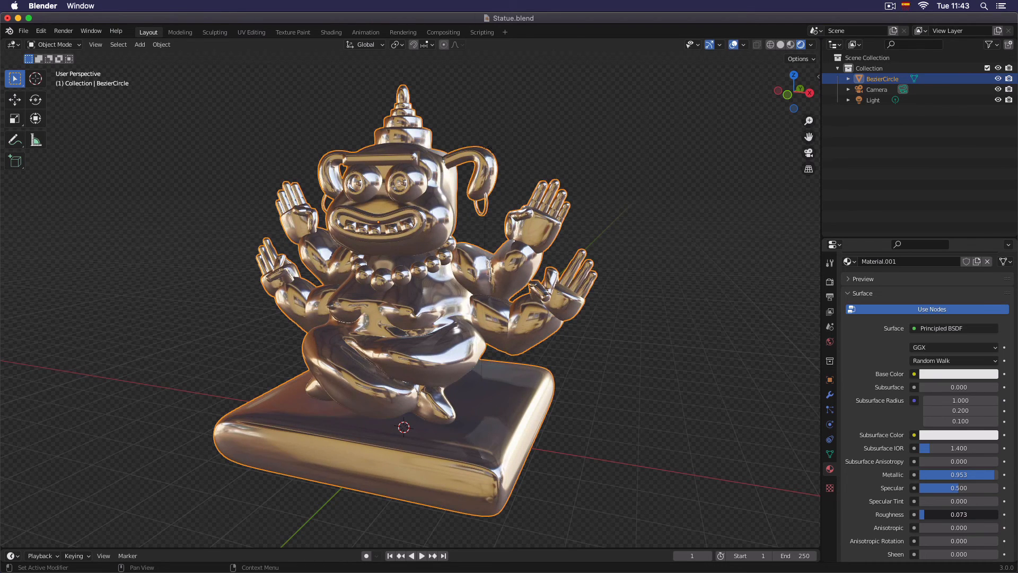
# - Set the material's Specular value to about 0.447
pyautogui.click(728, 422)
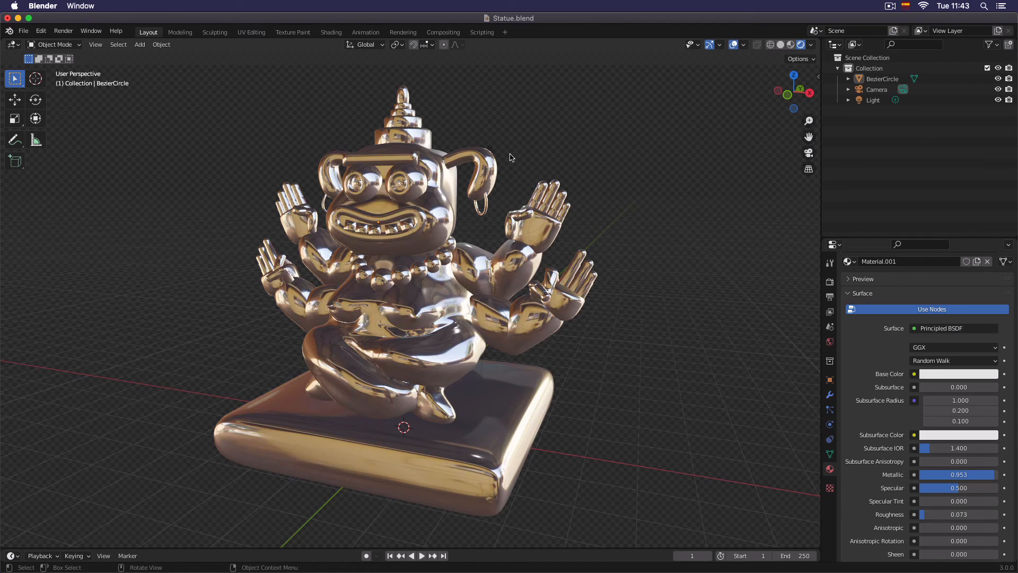
pyautogui.moveTo(615, 250)
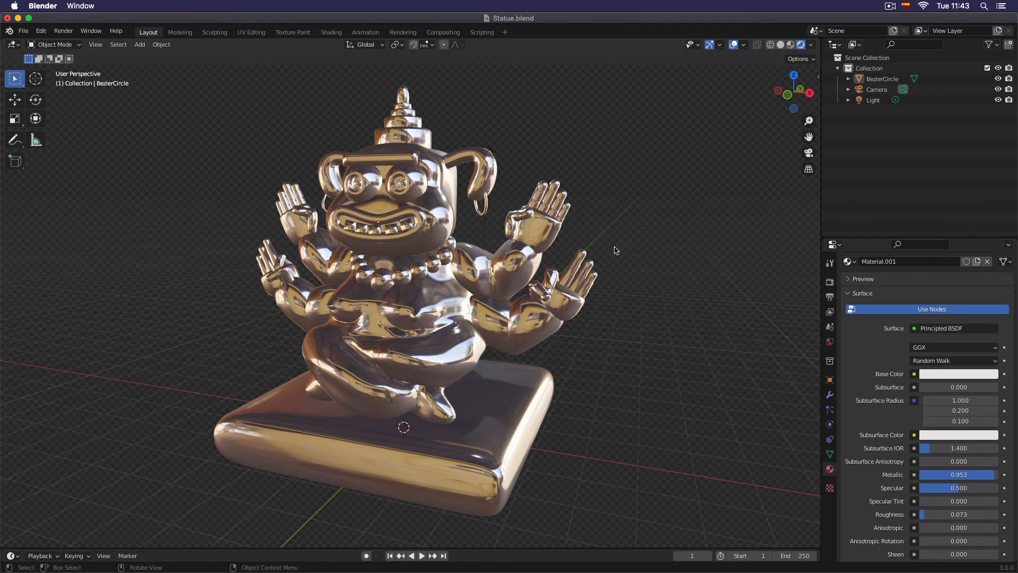
pyautogui.moveTo(636, 267)
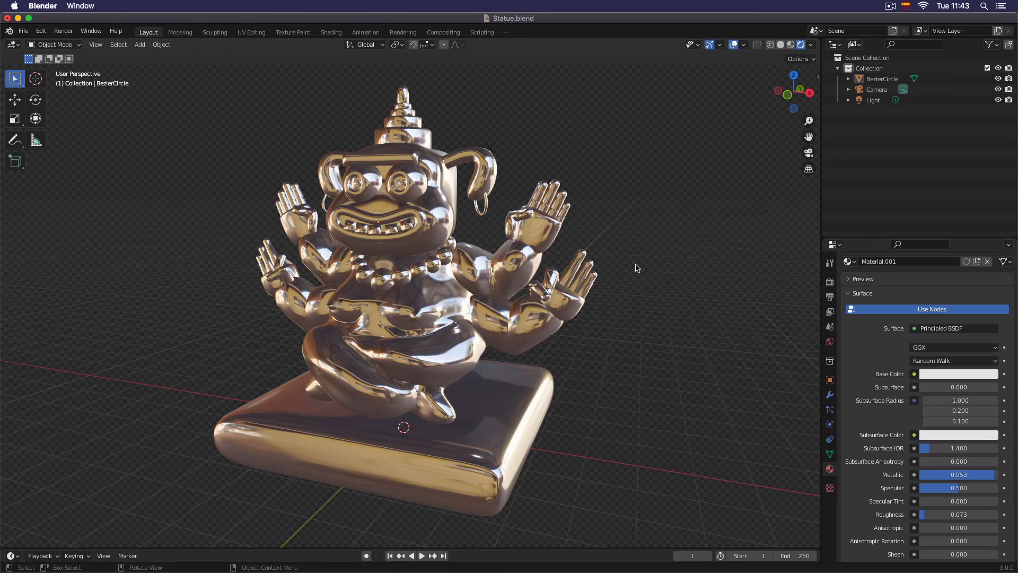
pyautogui.moveTo(591, 168)
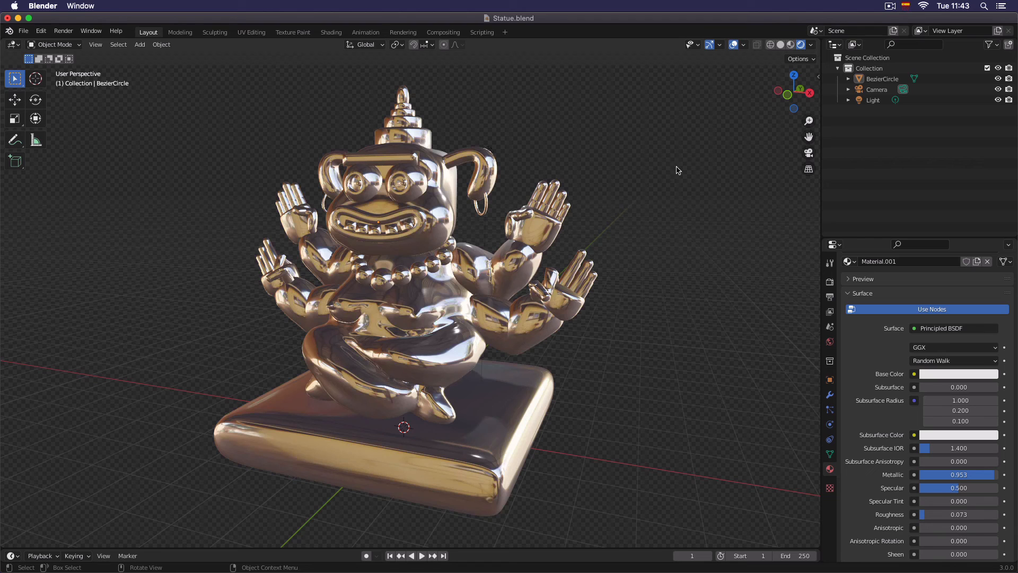
pyautogui.moveTo(665, 208)
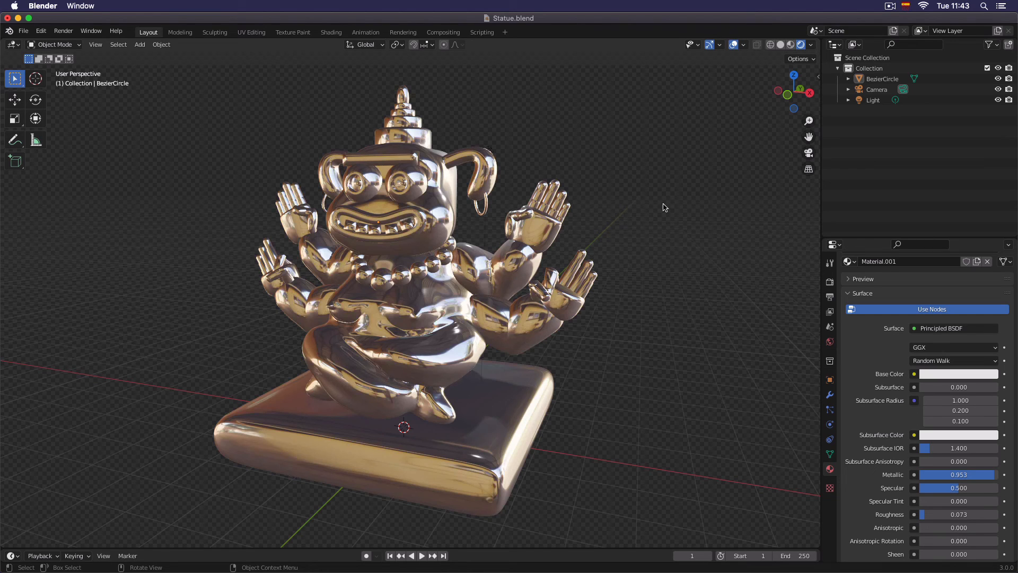
pyautogui.moveTo(829, 428)
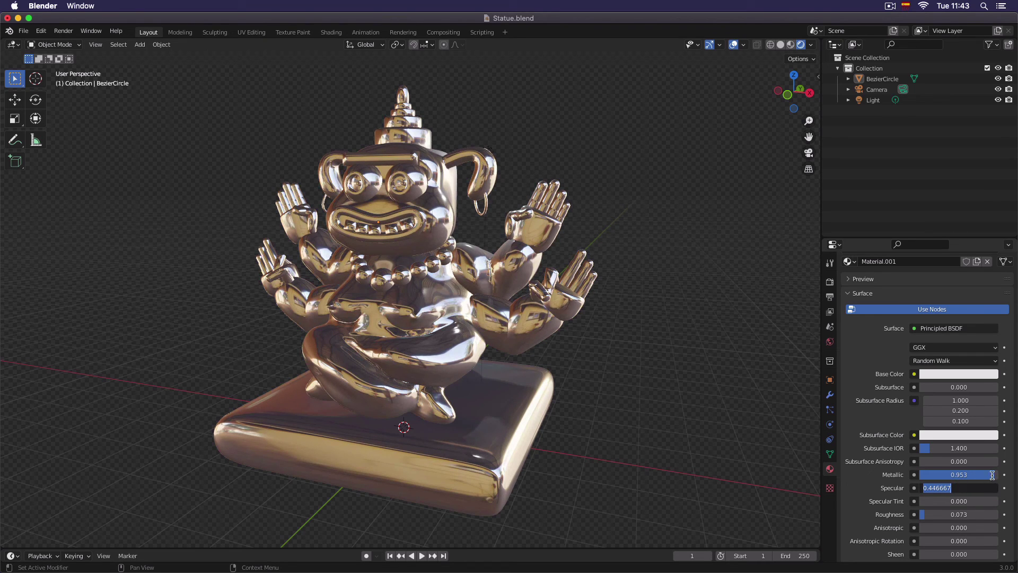
pyautogui.press('Return')
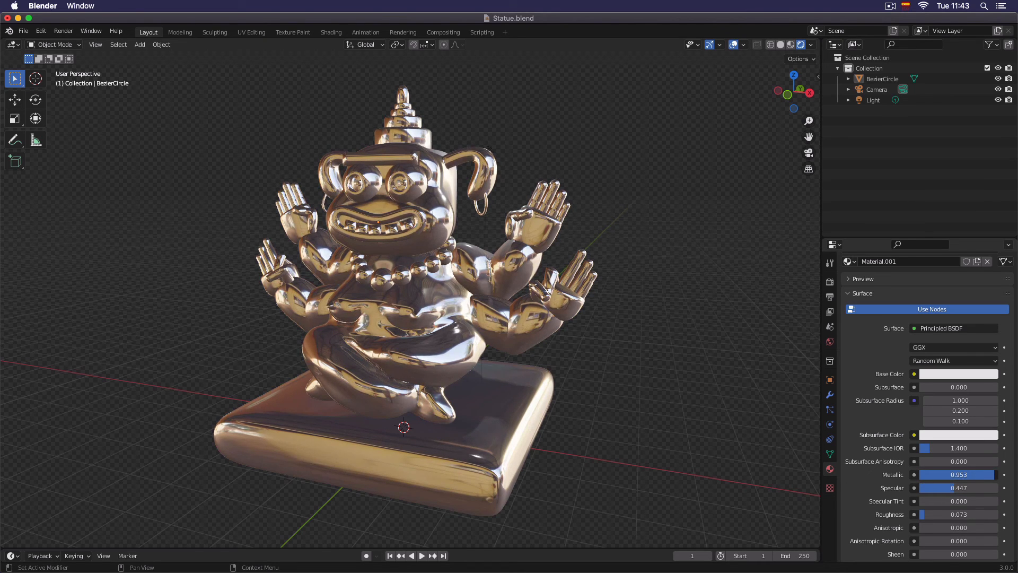
pyautogui.doubleClick(958, 474)
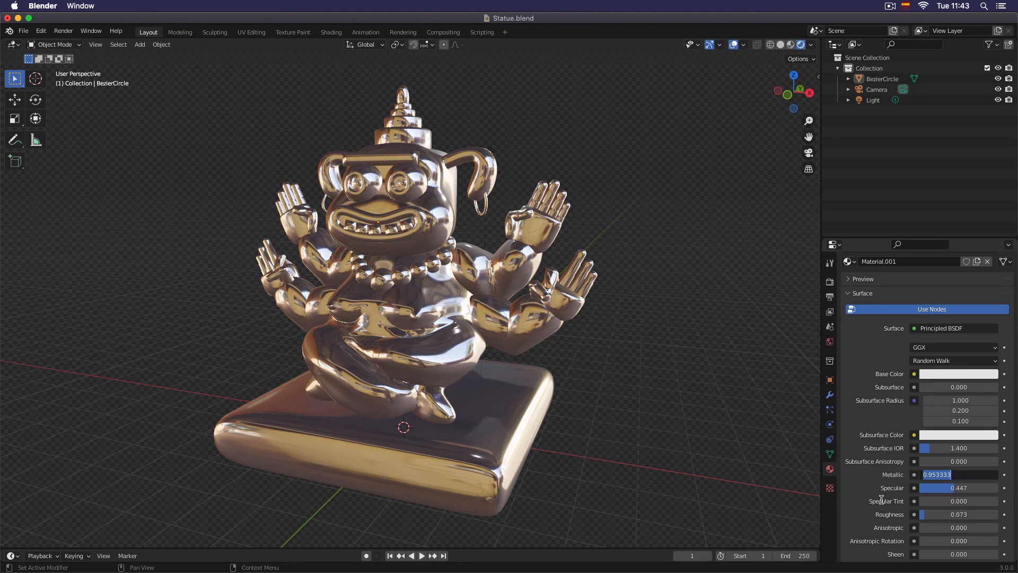